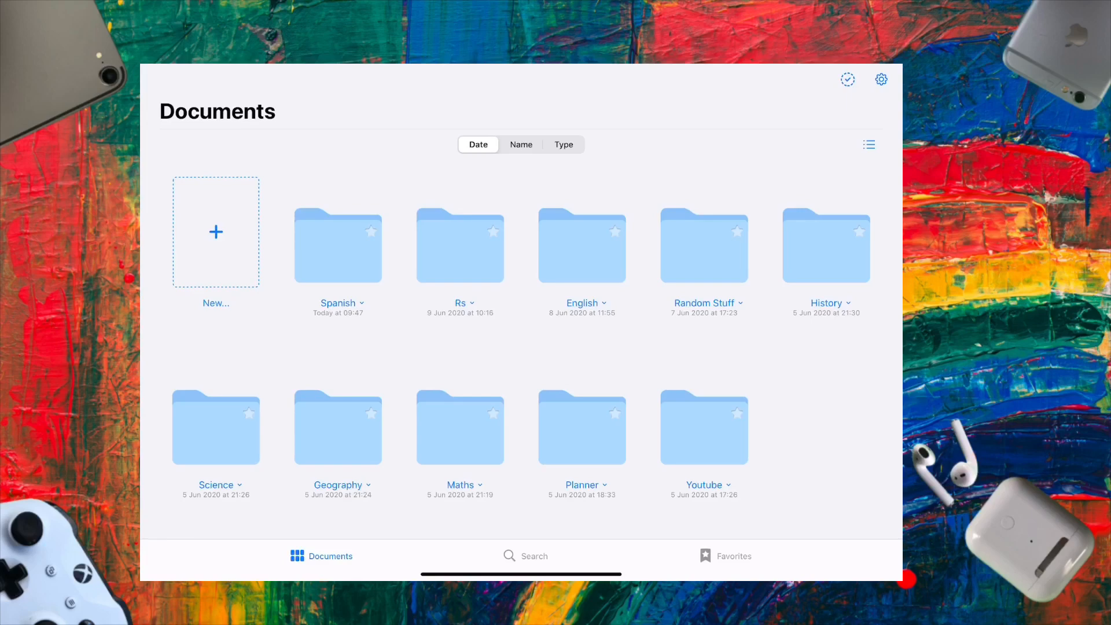
# - Sort folders by name then by date, and switch to list view and back to grid
pyautogui.click(521, 144)
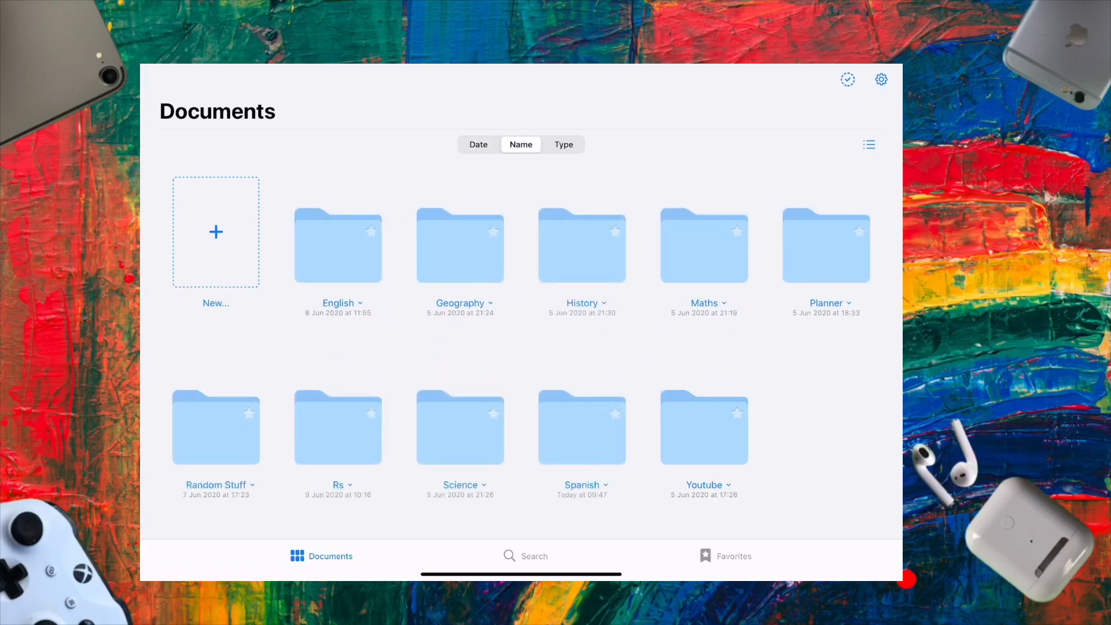
pyautogui.click(478, 145)
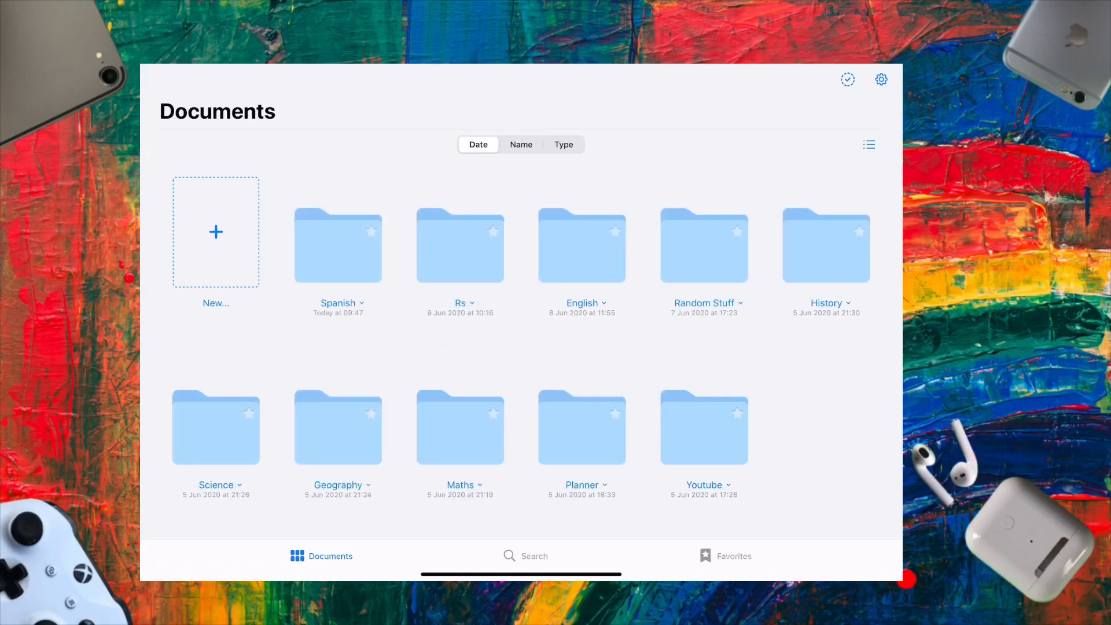
pyautogui.click(869, 144)
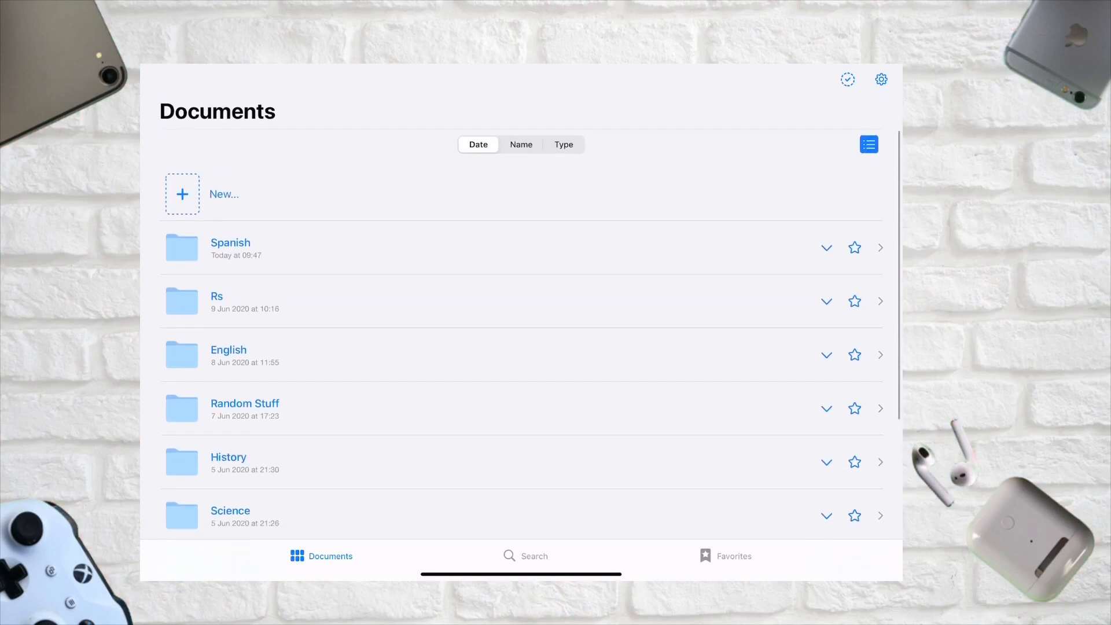
pyautogui.click(868, 144)
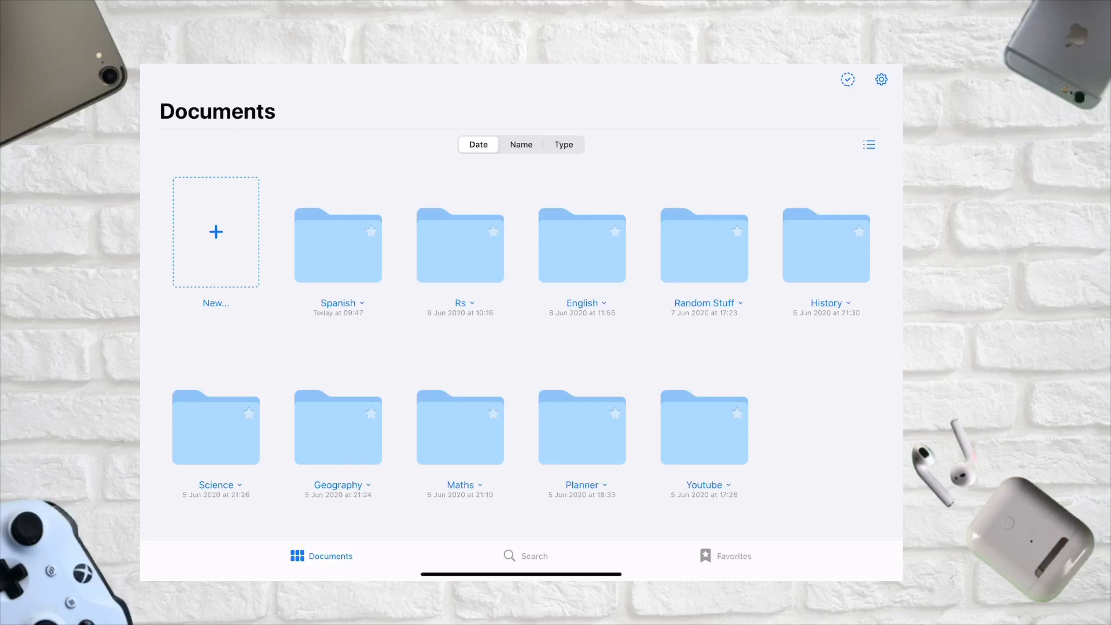
pyautogui.click(216, 231)
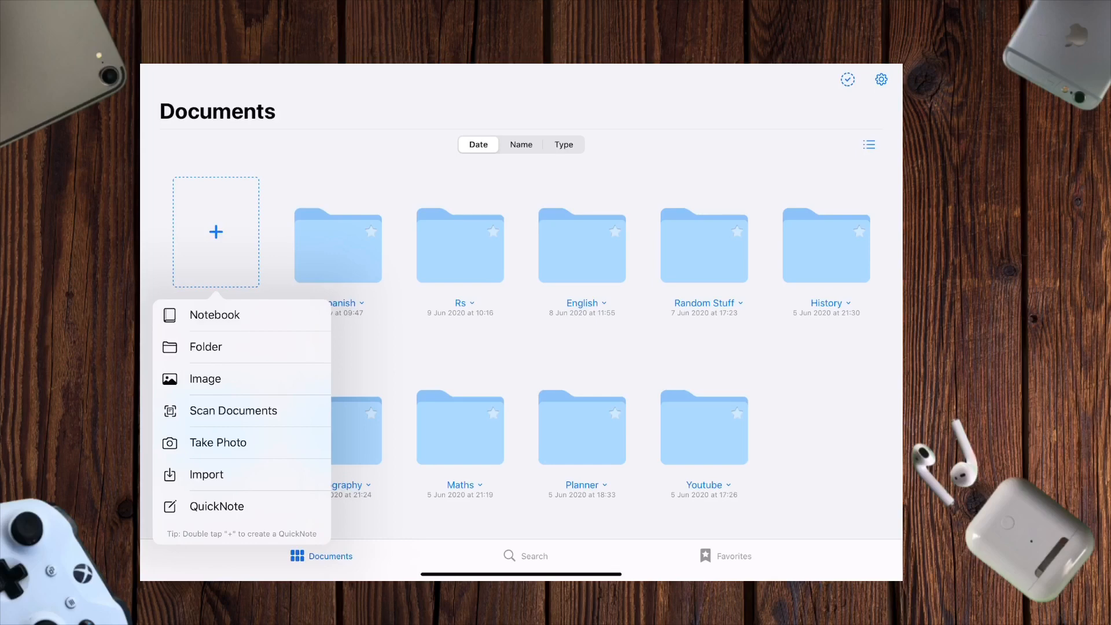
# - Create a folder named 'Test' and open it
pyautogui.click(205, 347)
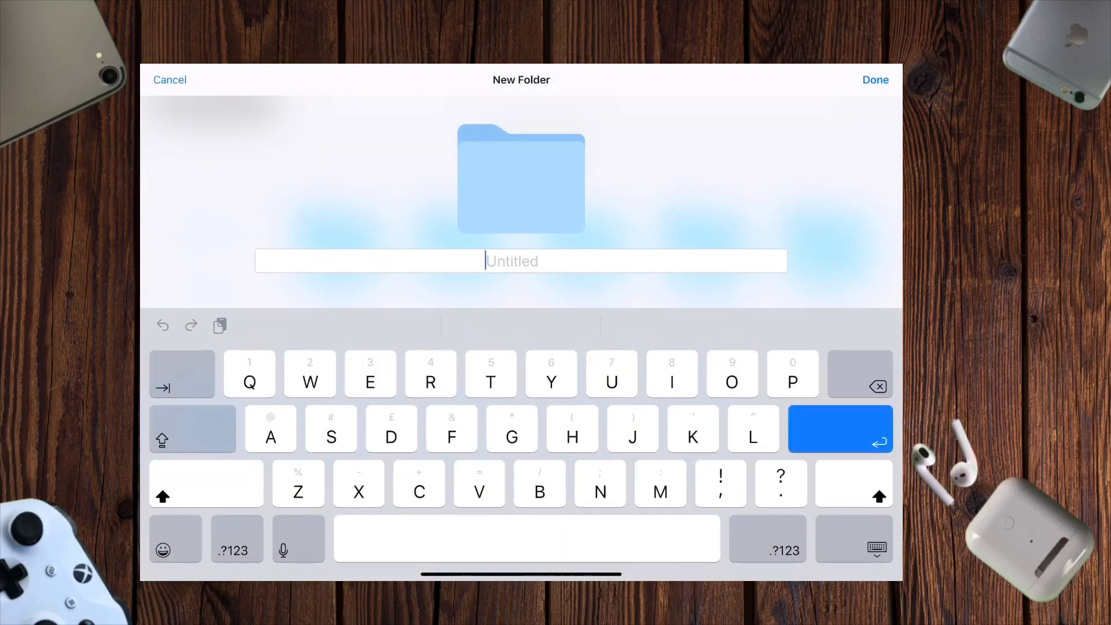
pyautogui.write('Test')
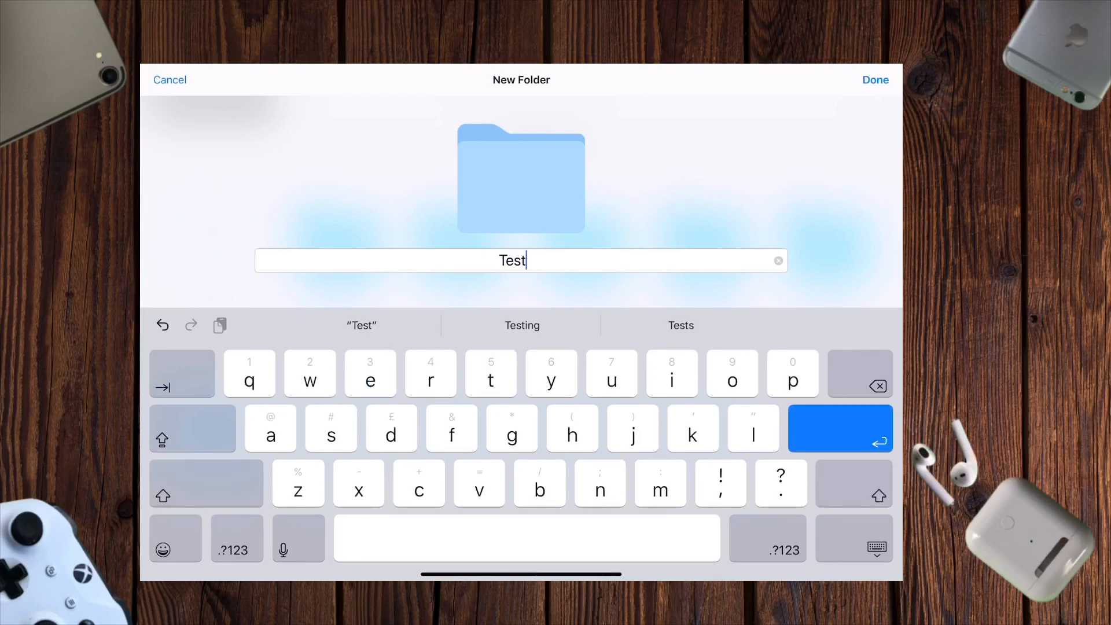
pyautogui.click(875, 80)
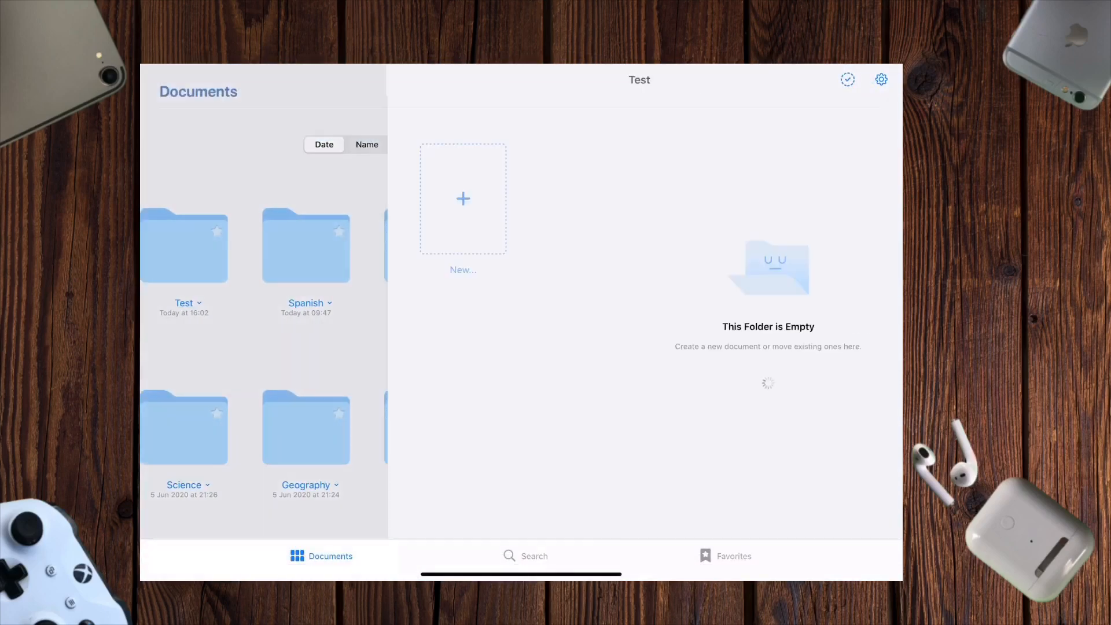
pyautogui.click(463, 198)
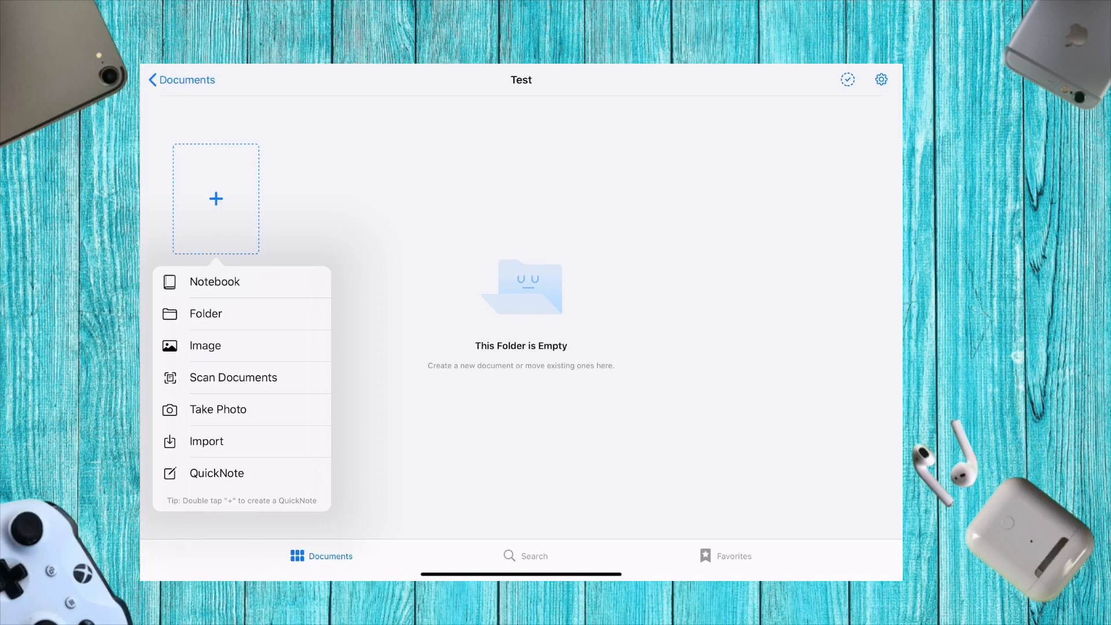
# - Start a new notebook and scroll through the cover choices
pyautogui.click(214, 282)
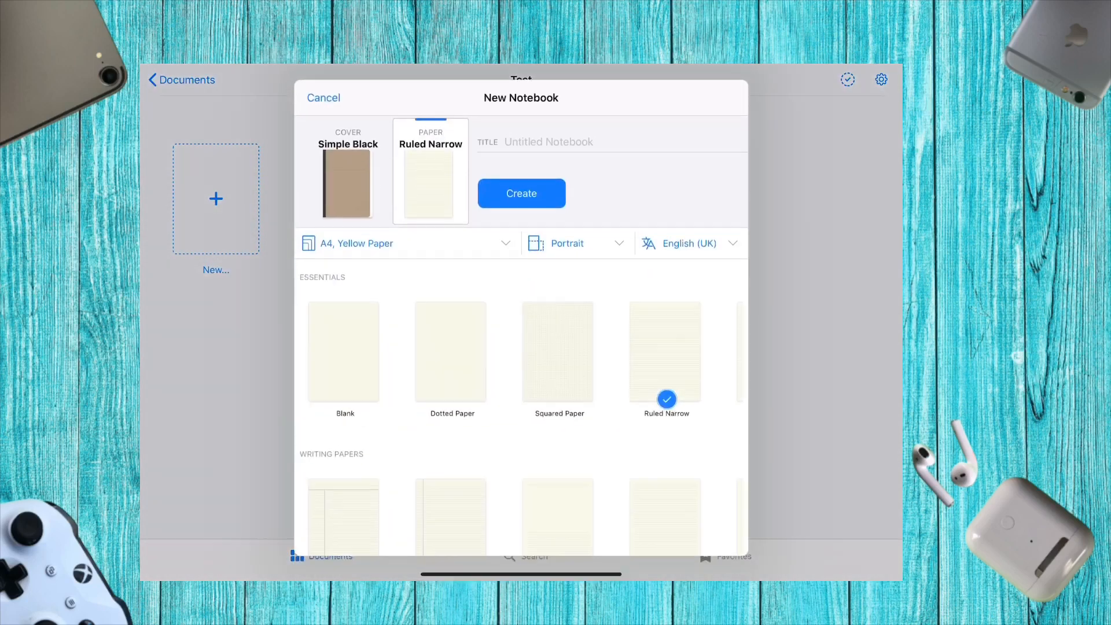
pyautogui.click(348, 173)
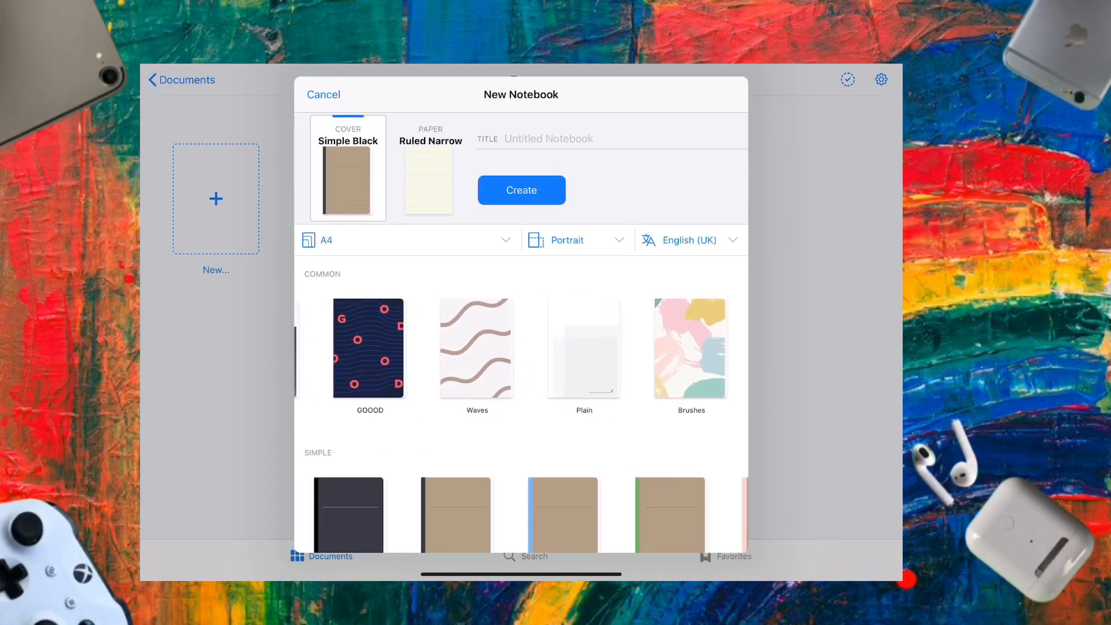
pyautogui.scroll(-3)
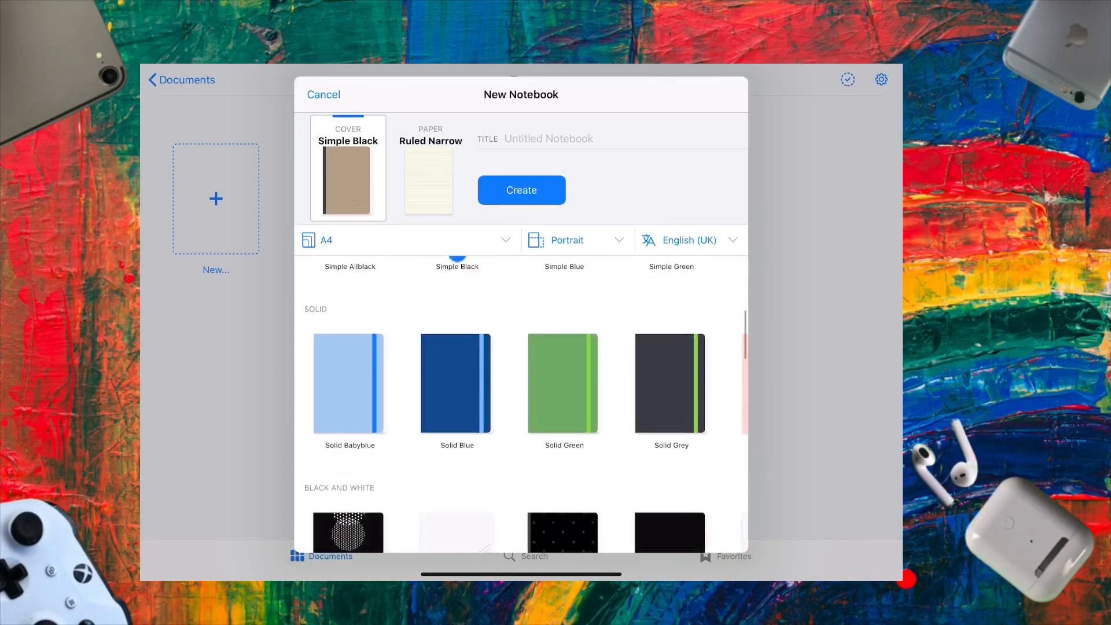
pyautogui.scroll(-3)
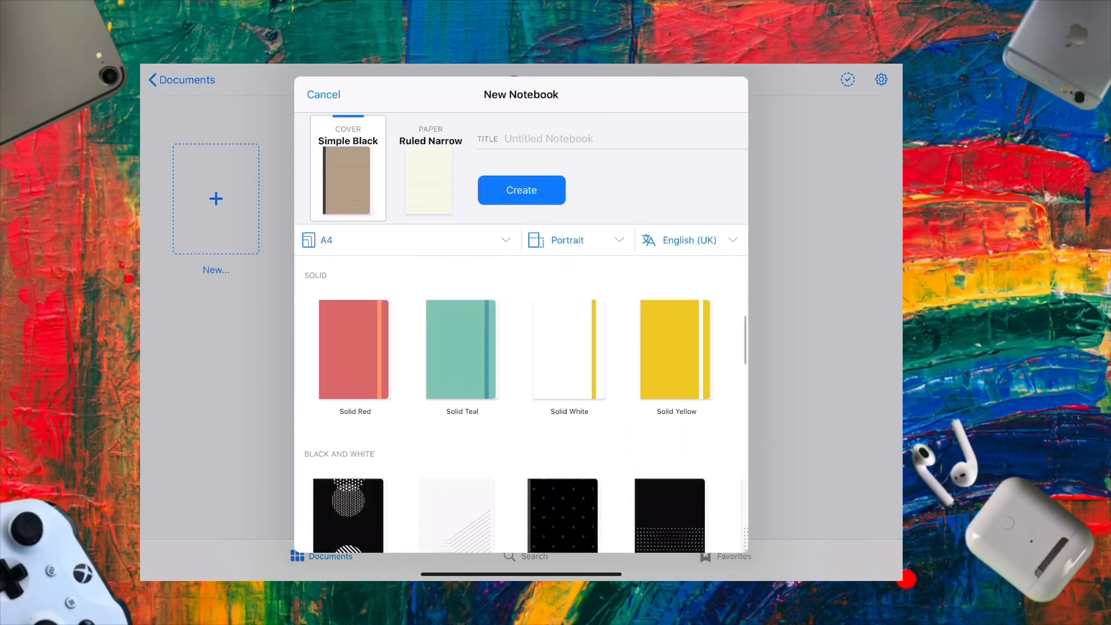
pyautogui.scroll(-3)
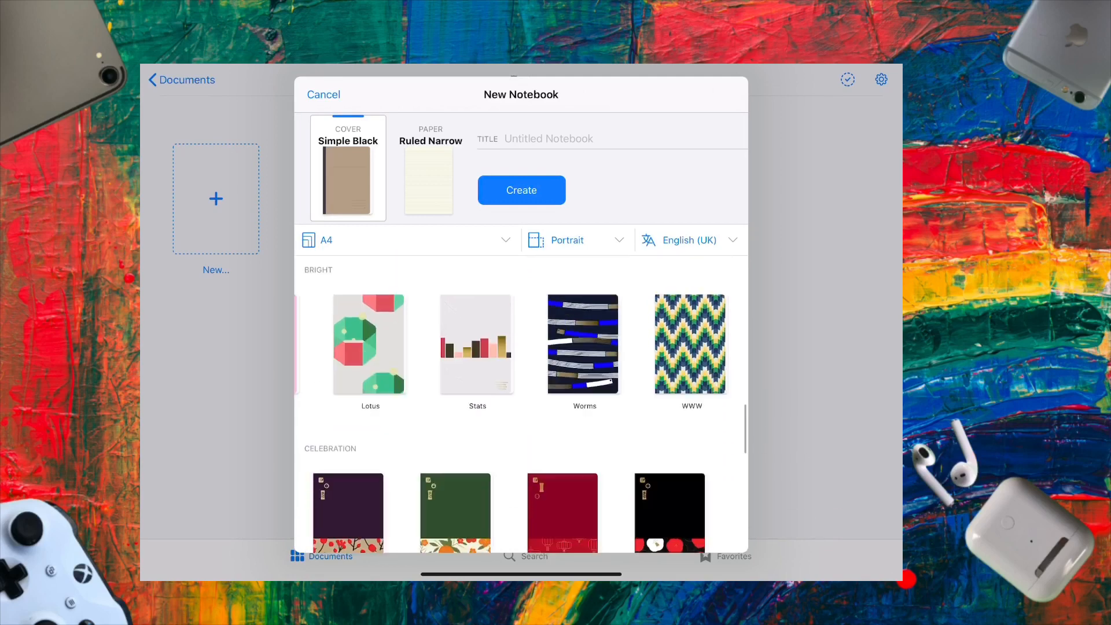
pyautogui.scroll(-3)
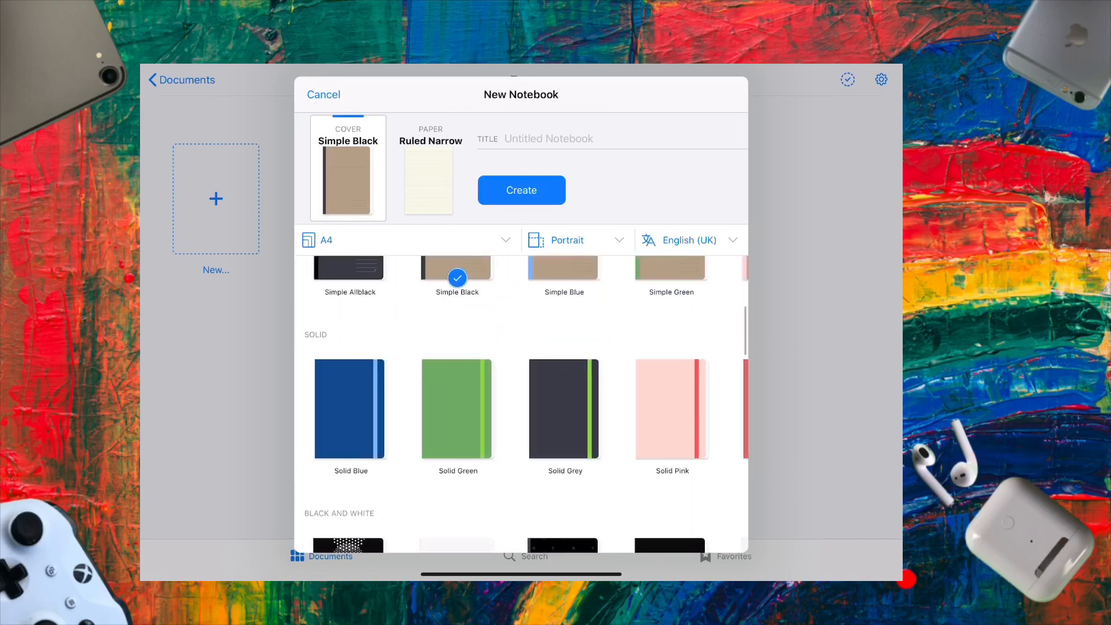
pyautogui.scroll(-3)
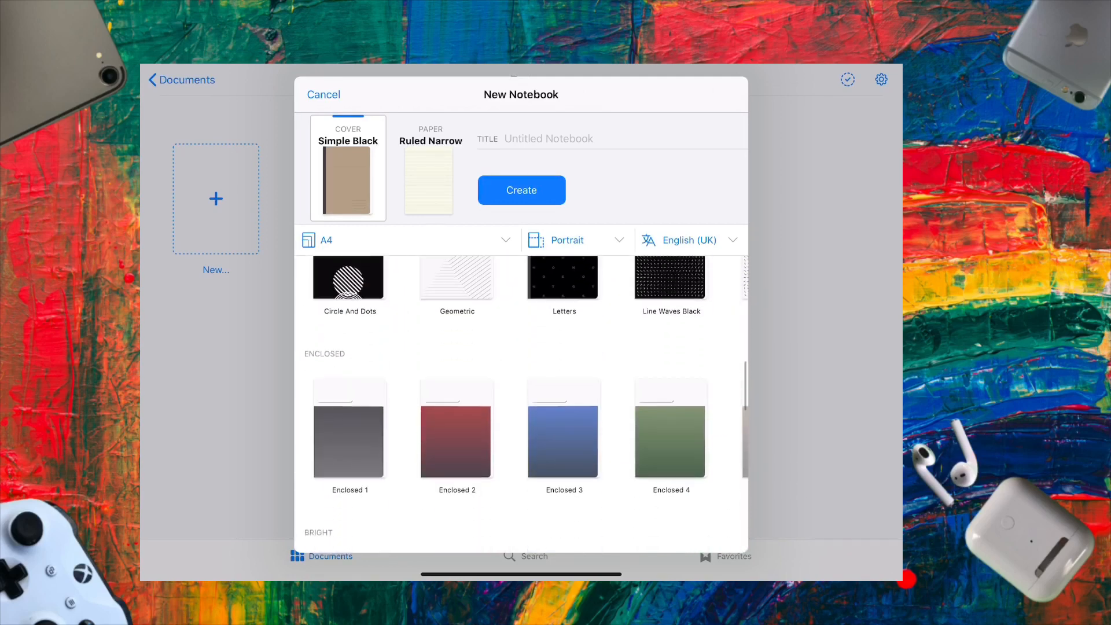
pyautogui.scroll(-3)
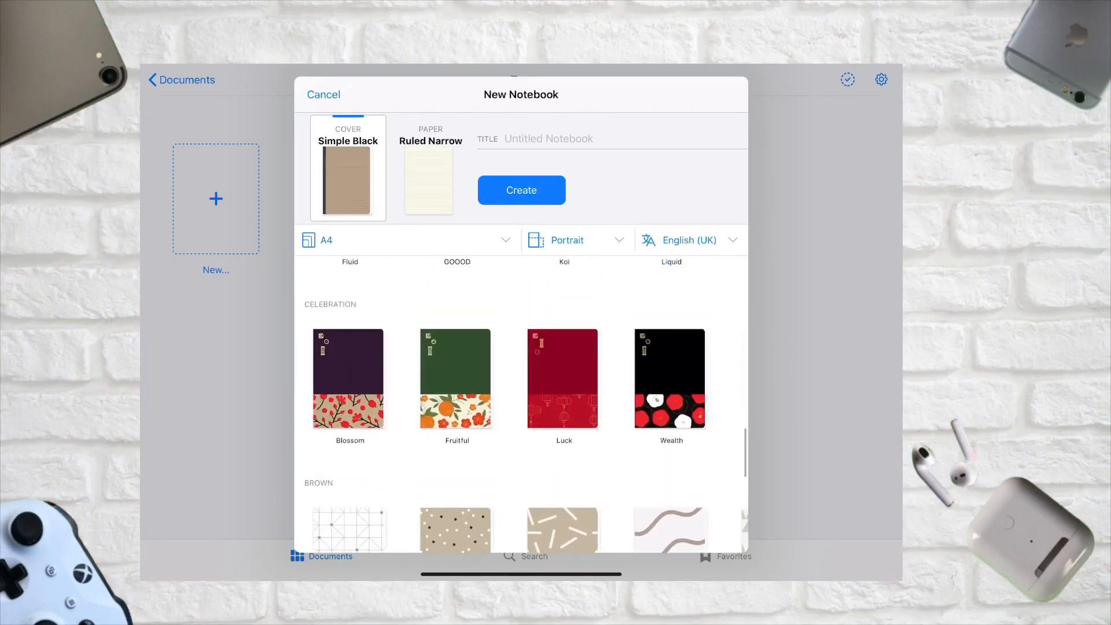
# - Check the A4 page size and Portrait orientation options
pyautogui.click(407, 240)
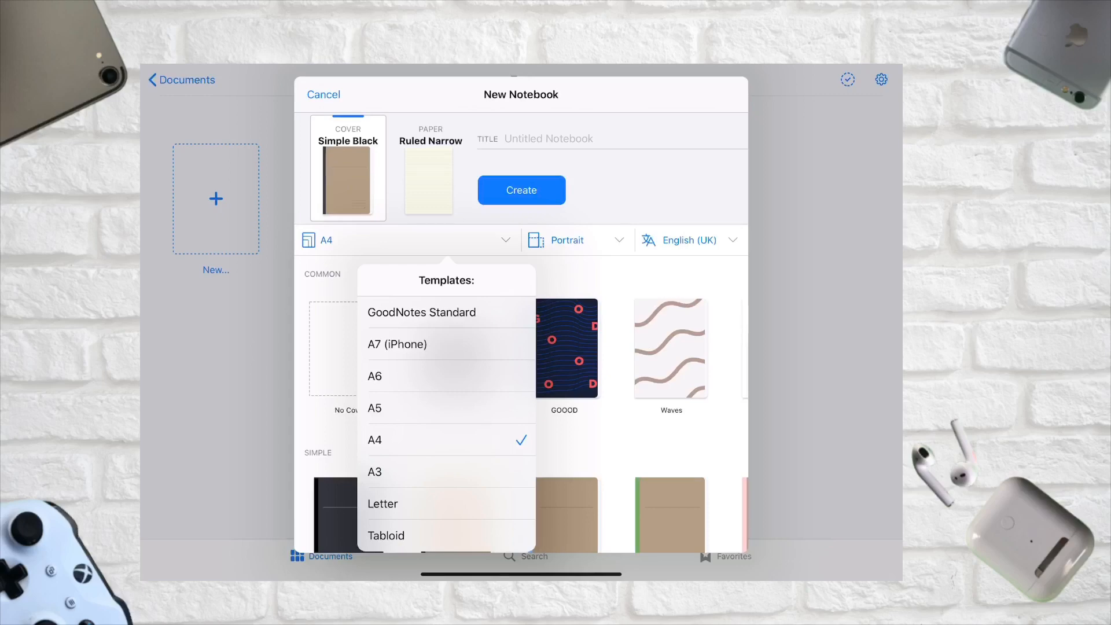
pyautogui.click(567, 241)
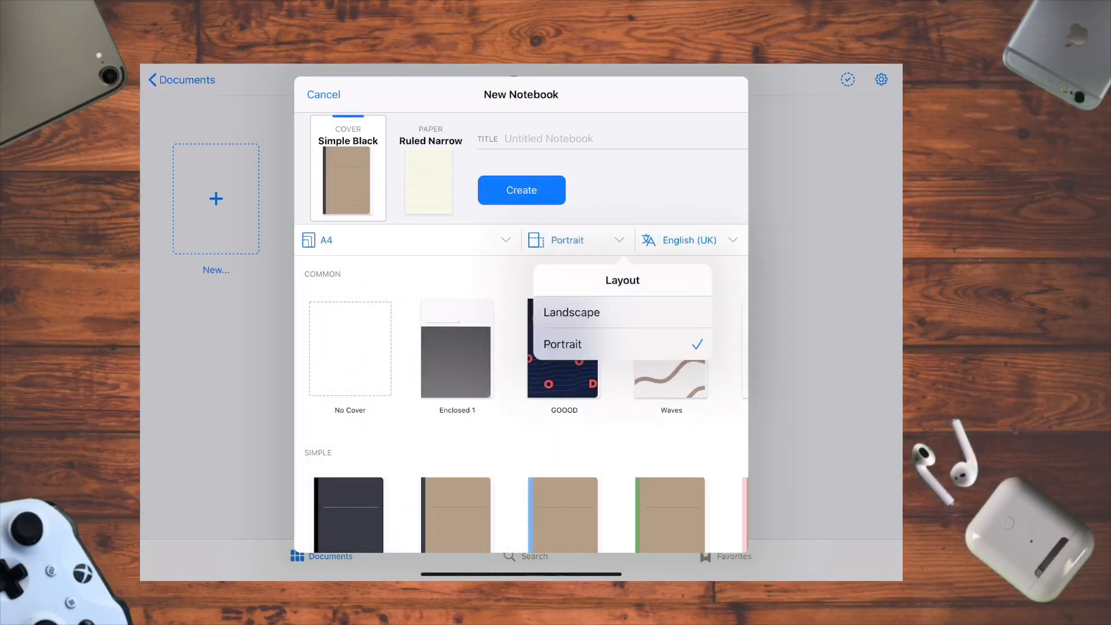
pyautogui.click(563, 344)
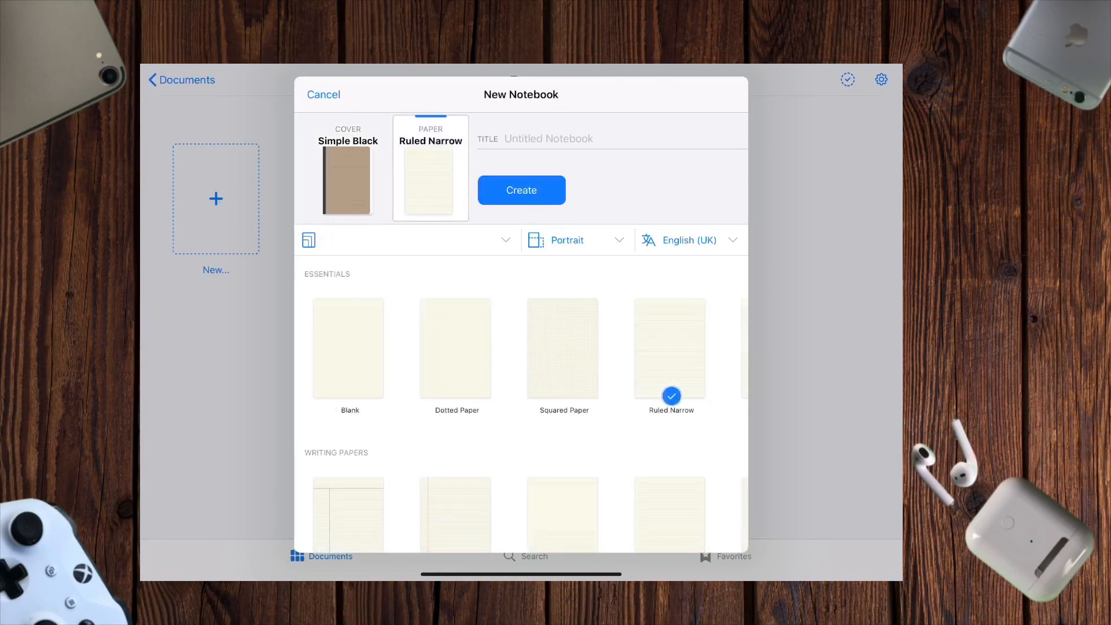
# - Browse the paper options, trying white and dark paper colours
pyautogui.click(404, 240)
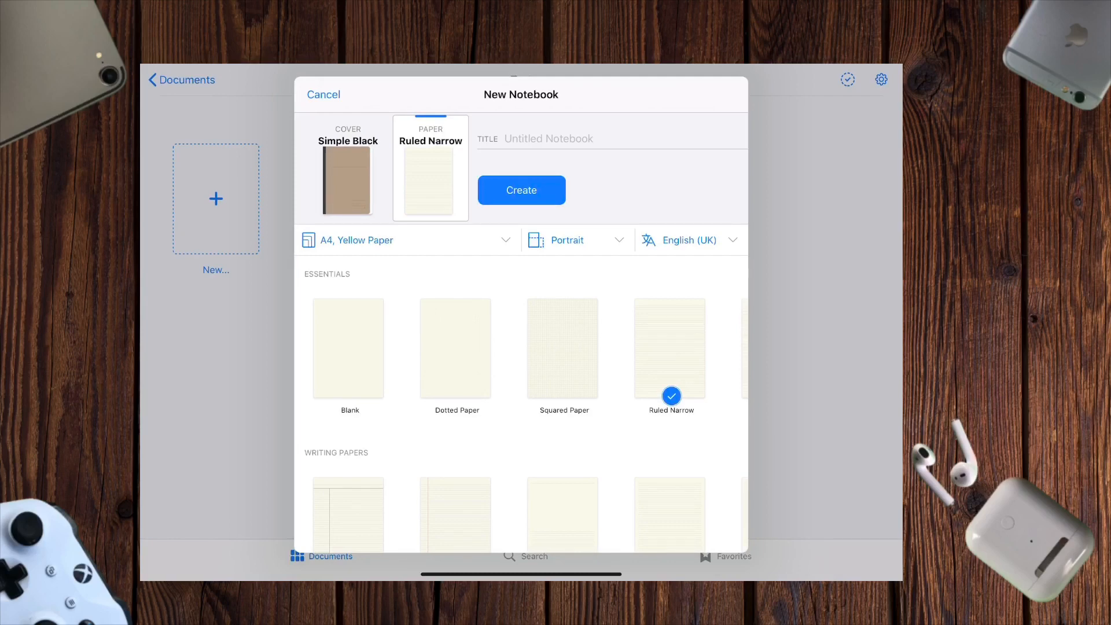
pyautogui.click(404, 240)
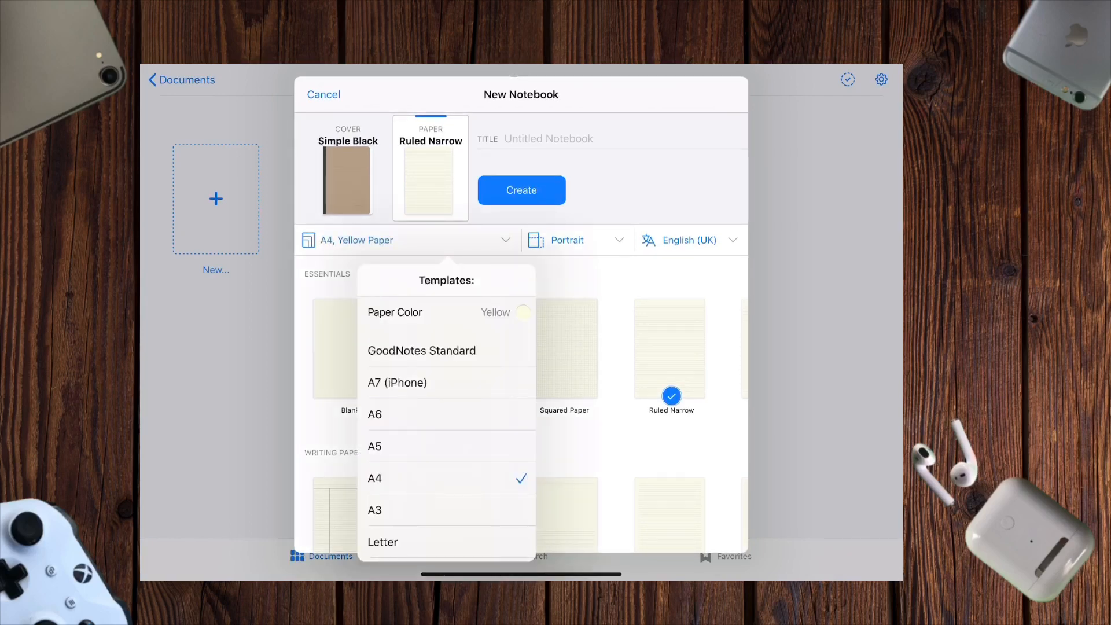
pyautogui.click(522, 313)
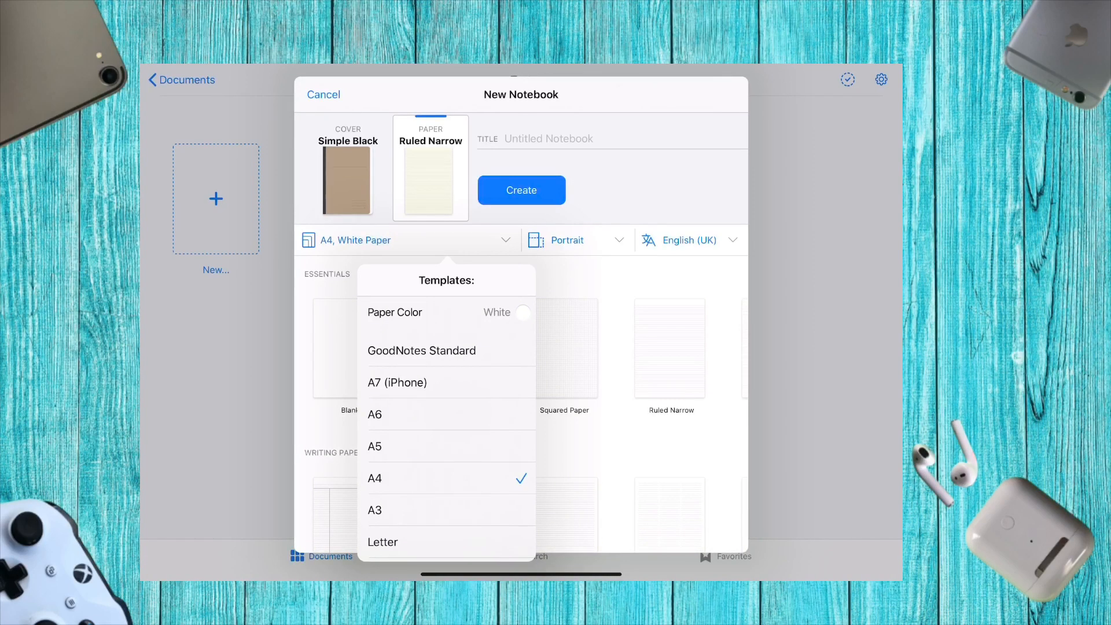
pyautogui.click(521, 313)
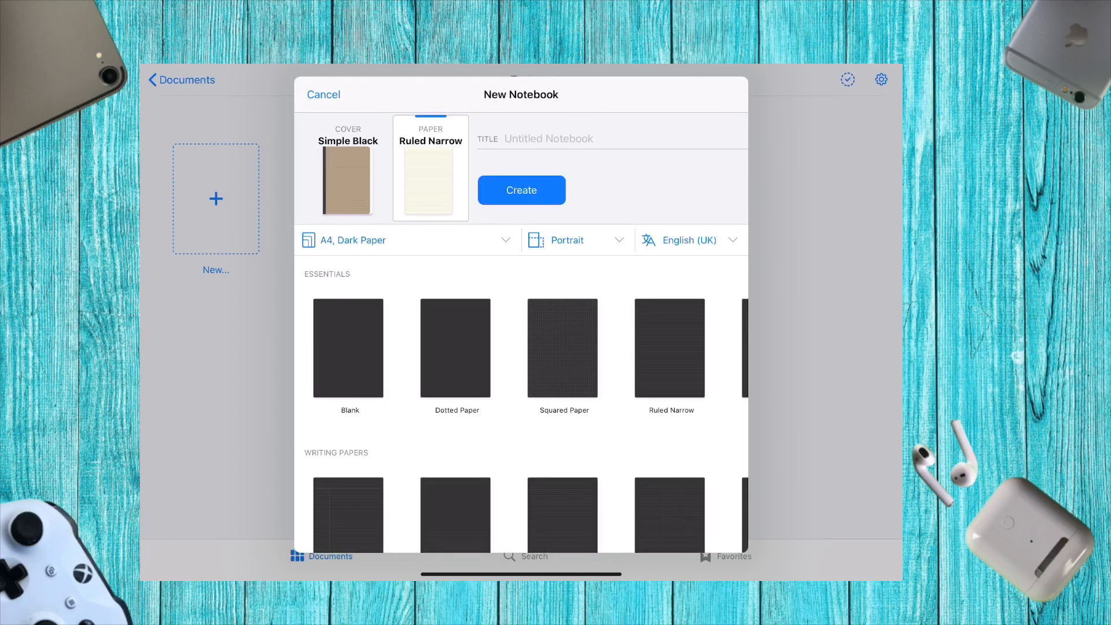
pyautogui.click(408, 241)
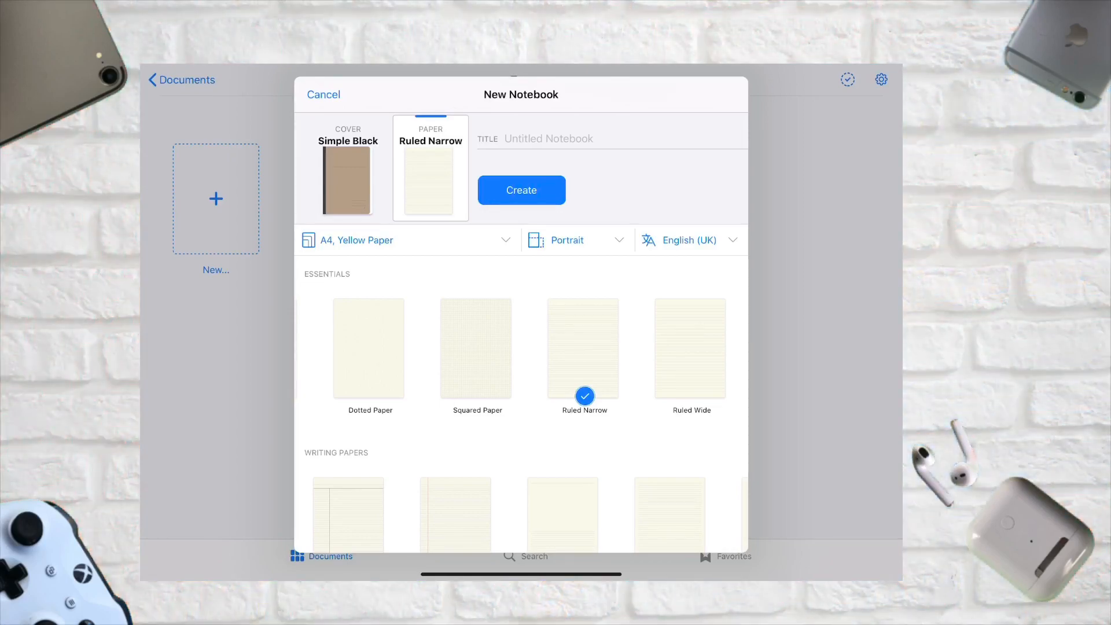
# - Title the notebook 'Test' and create it
pyautogui.scroll(-3)
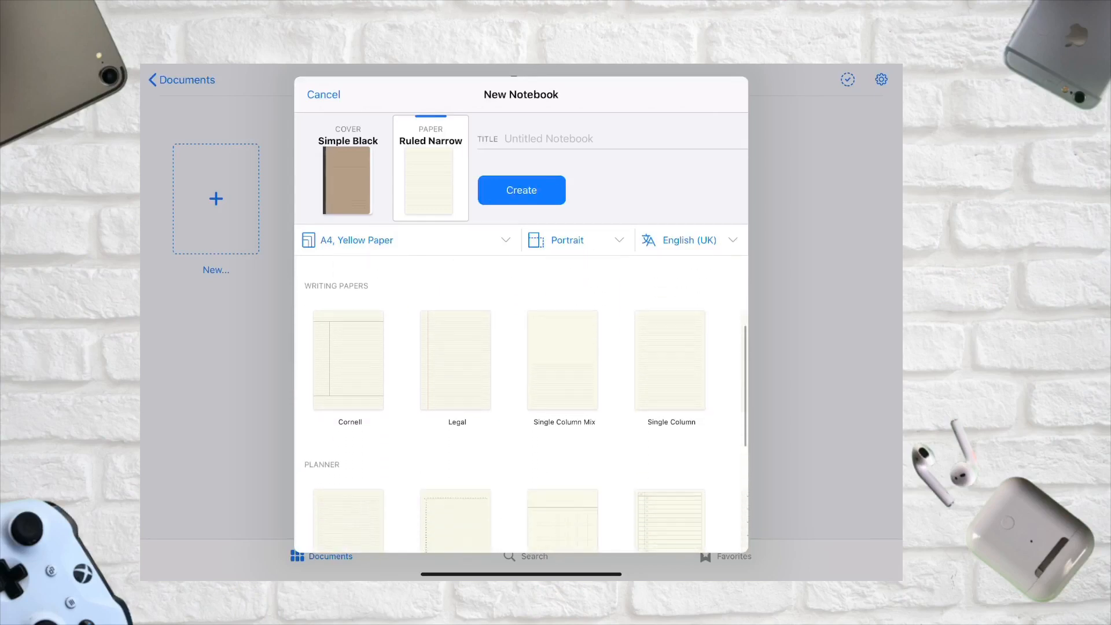
pyautogui.scroll(-3)
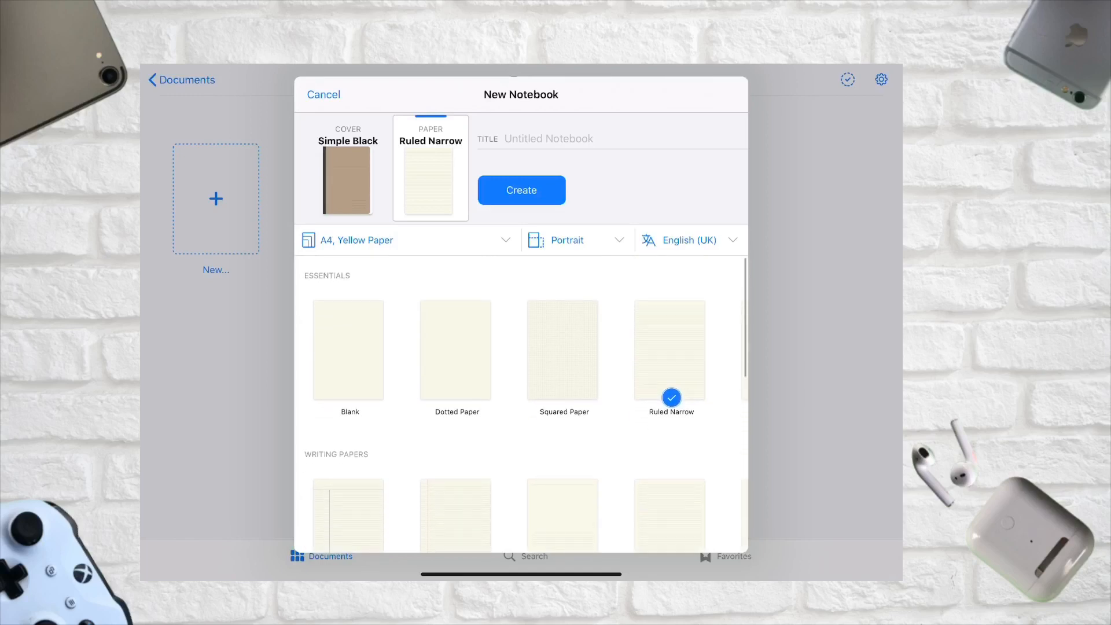
pyautogui.write('Test')
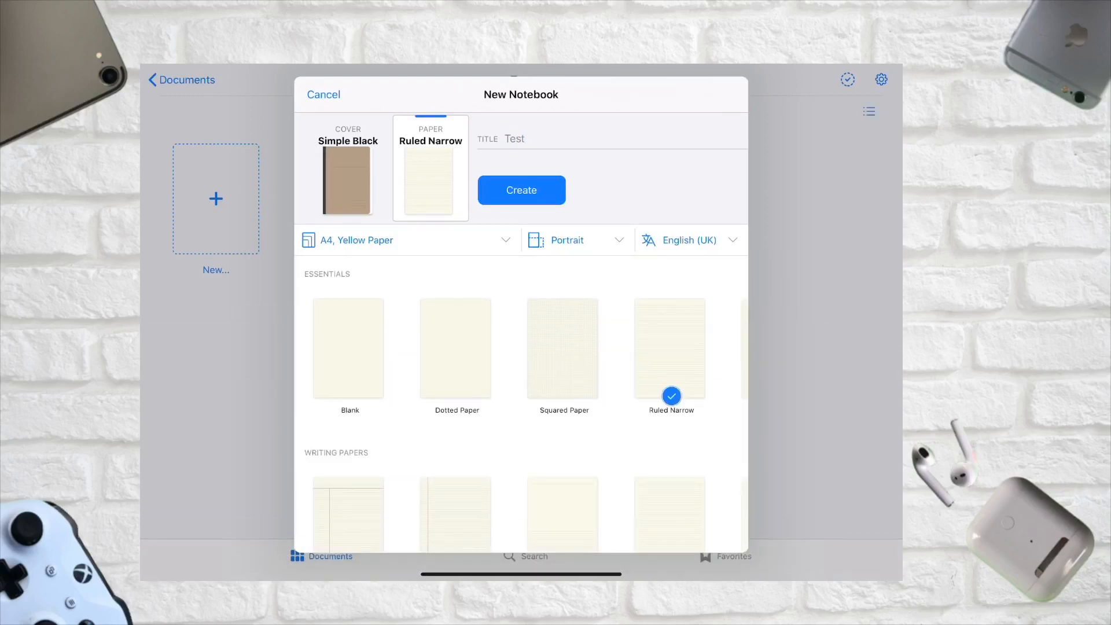
pyautogui.click(521, 190)
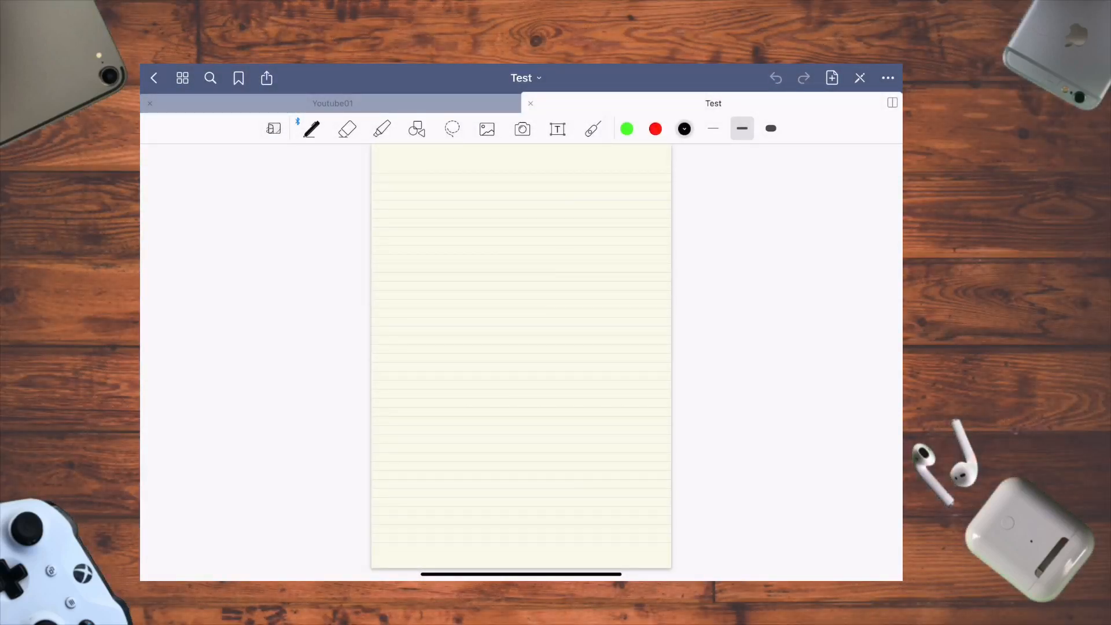
# - Handwrite 'test' in the magnified zoom writing area, then close it
pyautogui.click(557, 129)
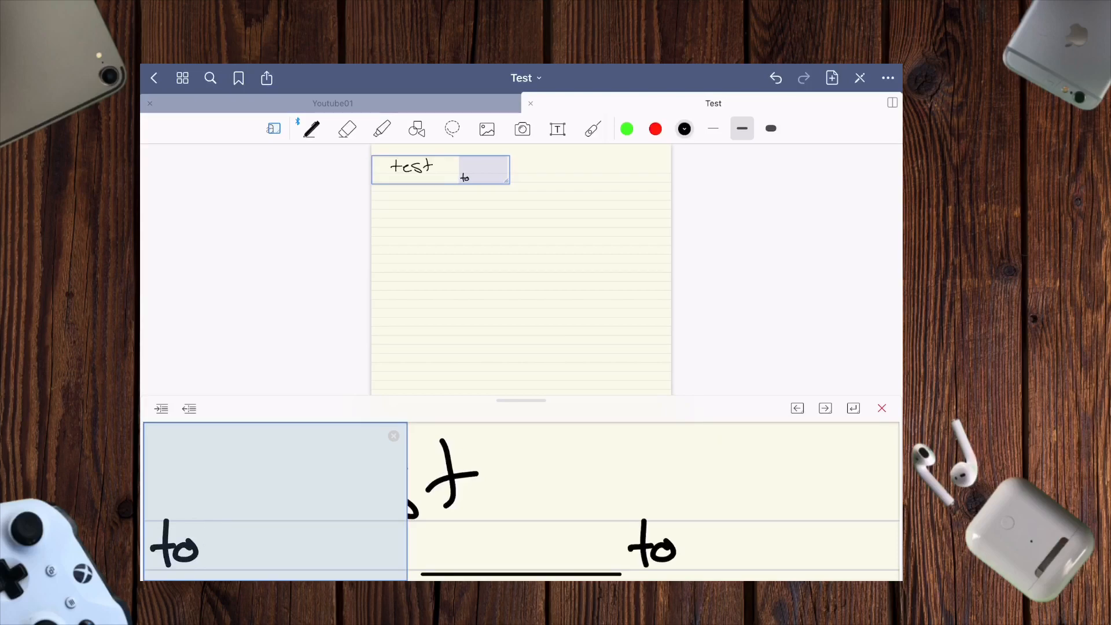
pyautogui.click(882, 408)
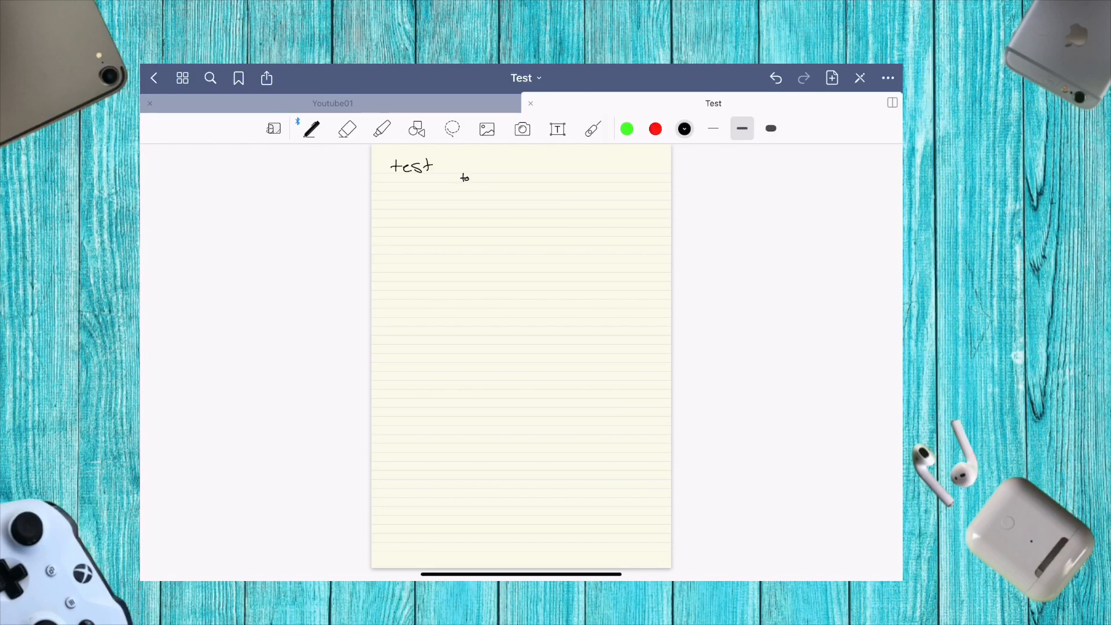
# - Erase the stray 'to' mark beside the handwritten test
pyautogui.click(312, 128)
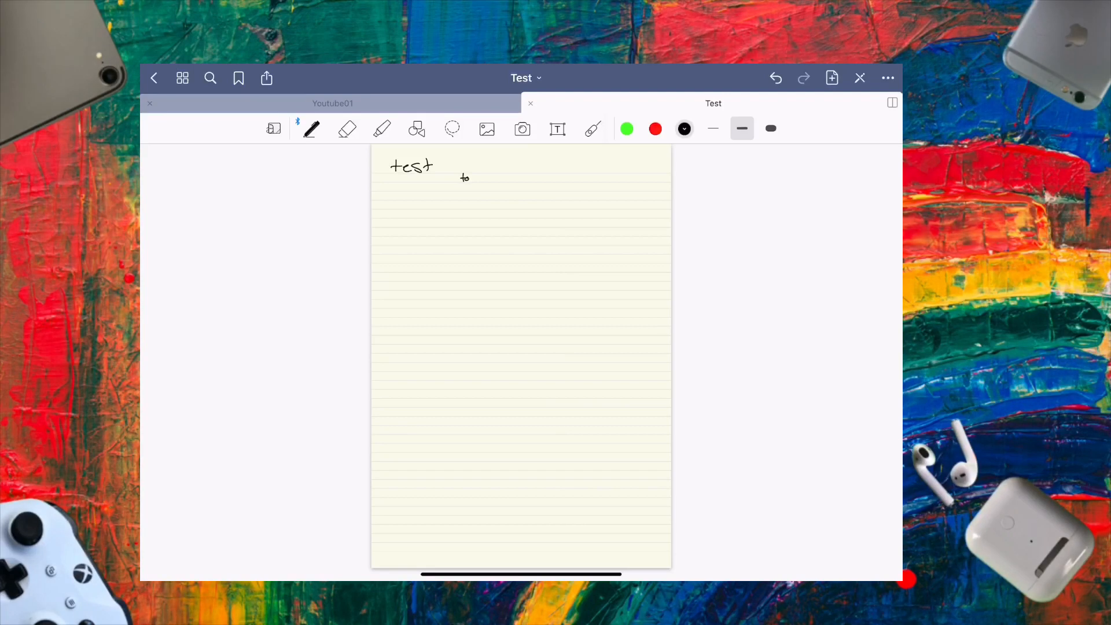
pyautogui.click(347, 129)
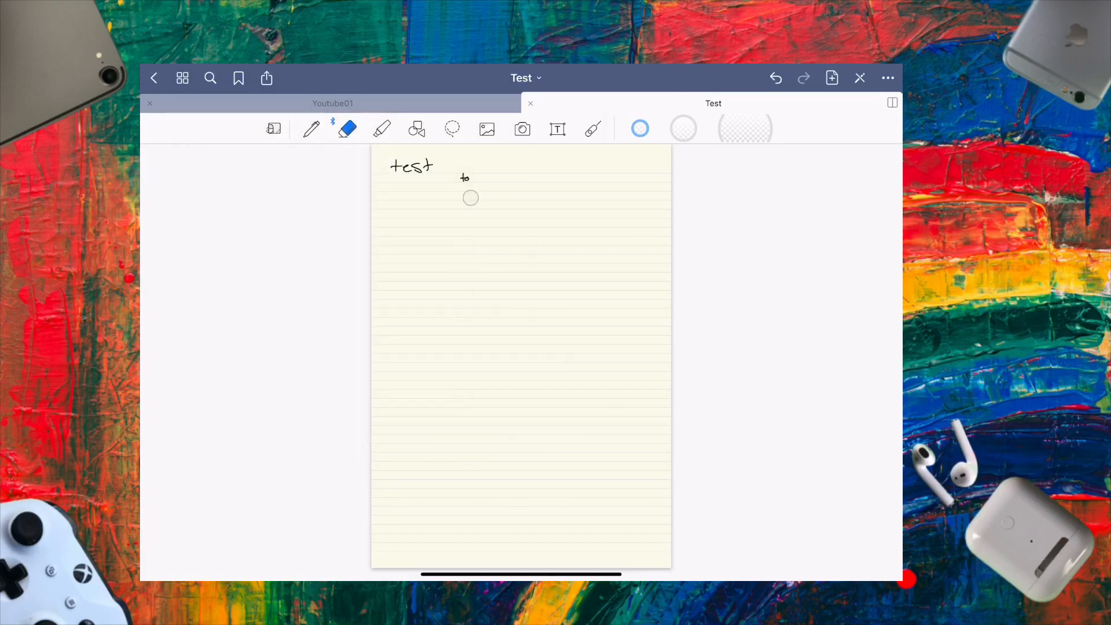
pyautogui.click(312, 128)
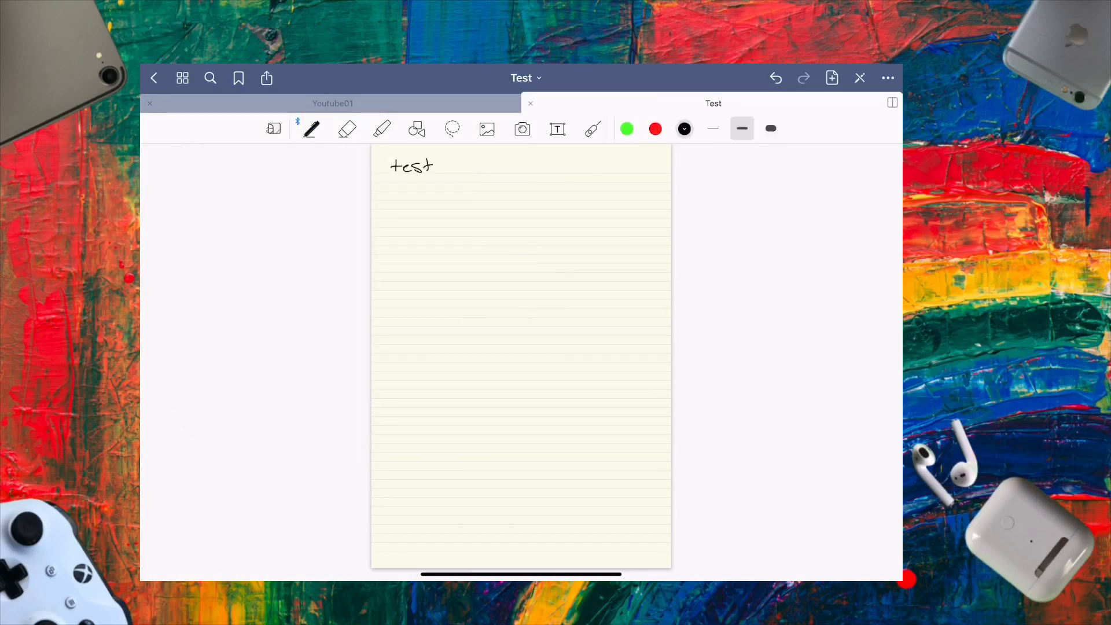
pyautogui.click(347, 129)
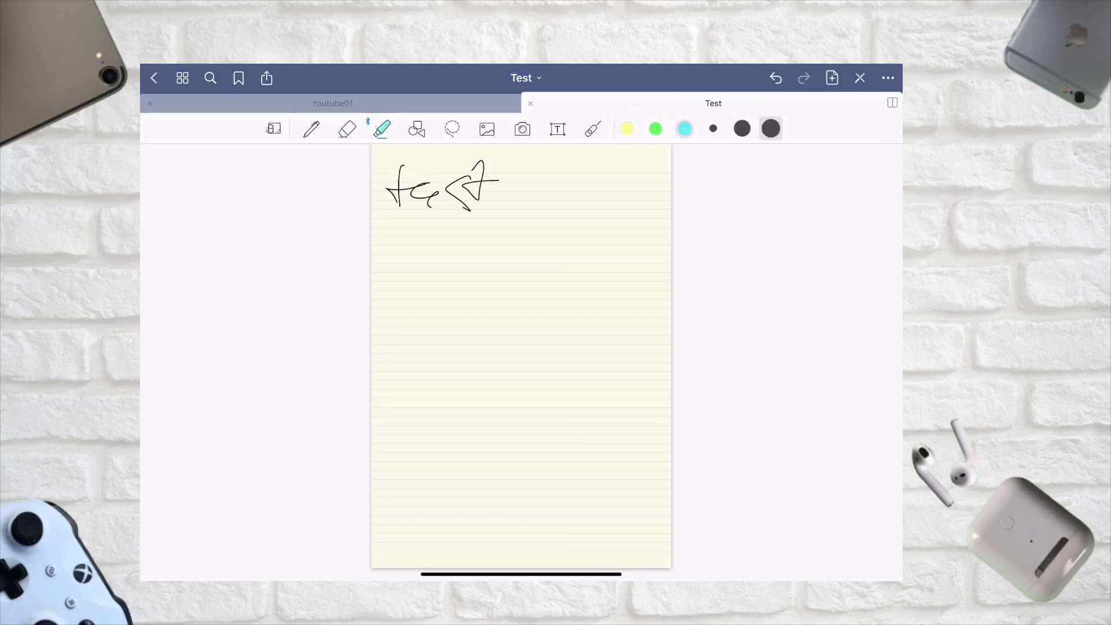
# - Highlight the word in cyan and set the eraser to Erase Highlighter Only
pyautogui.moveTo(382, 187); pyautogui.dragTo(531, 205)
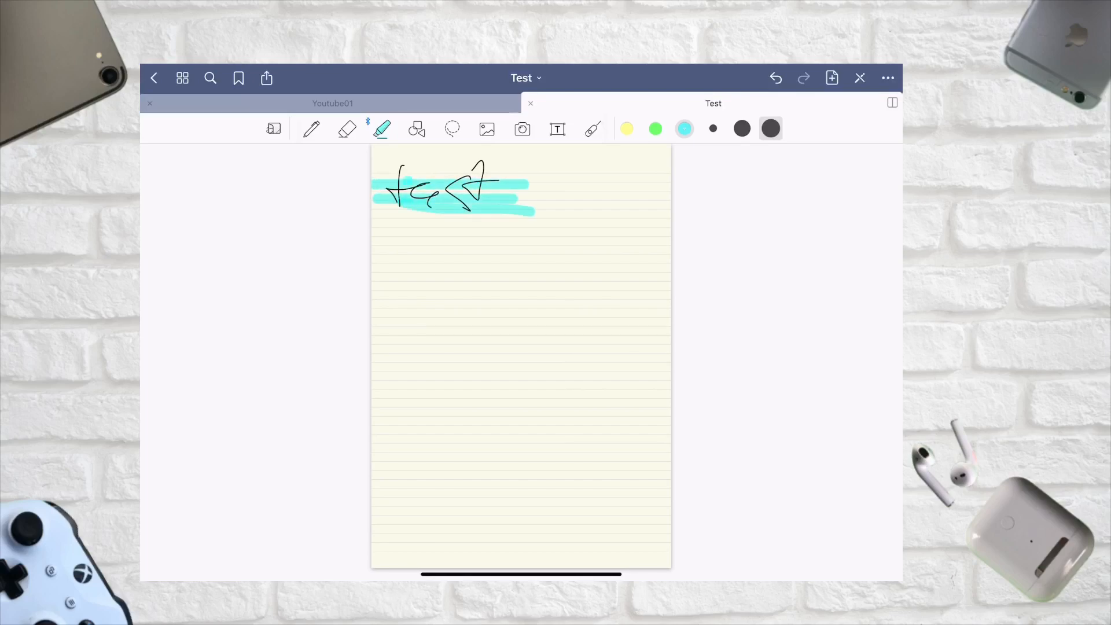
pyautogui.click(347, 129)
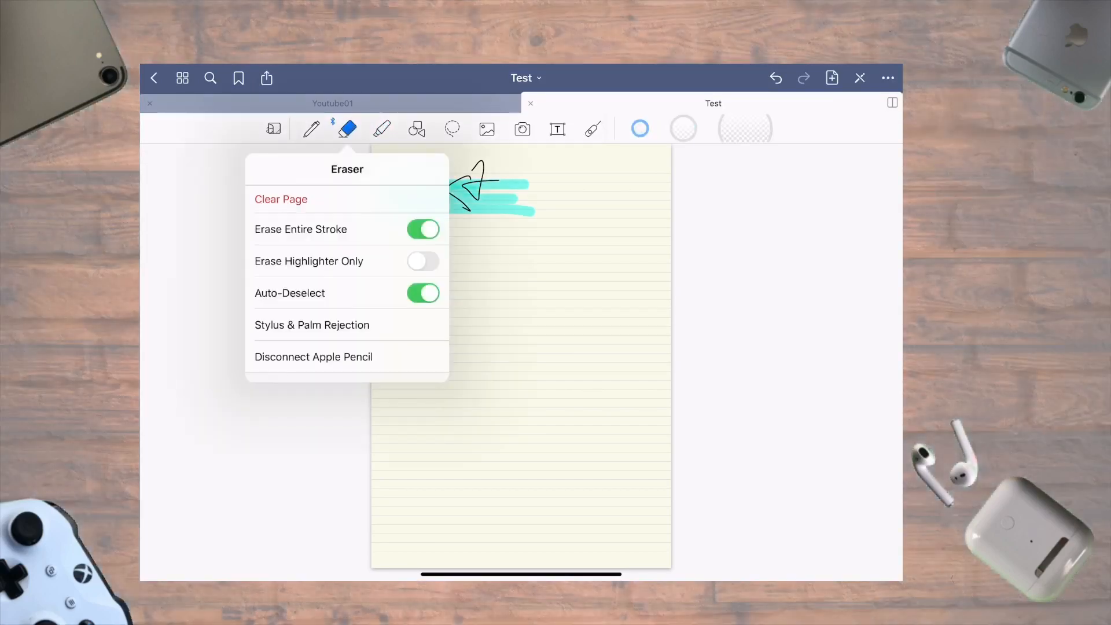
pyautogui.click(423, 261)
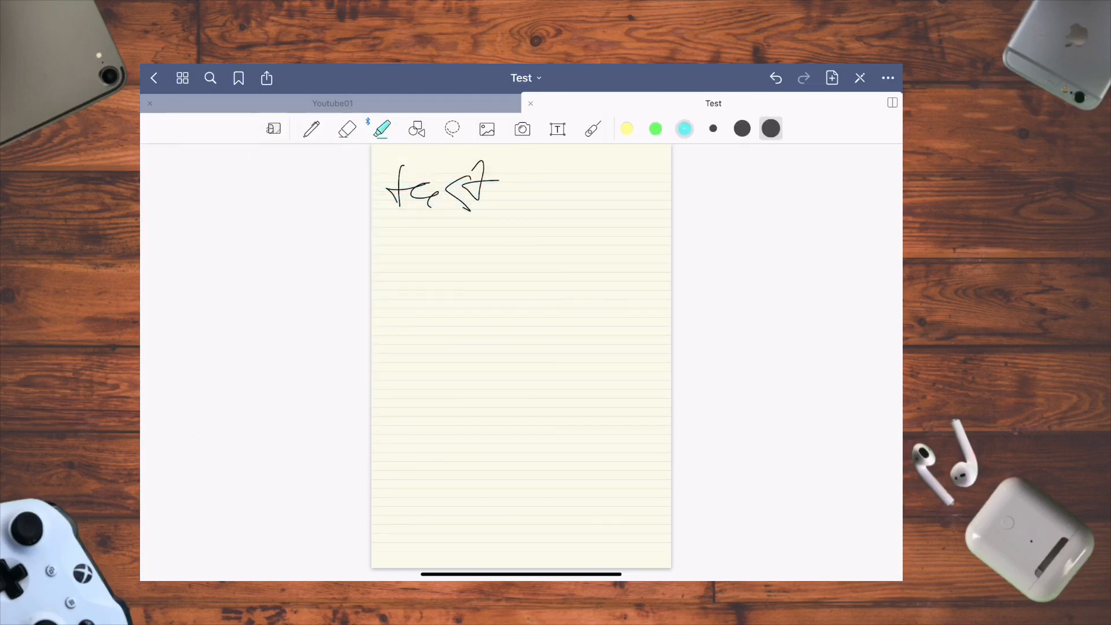
pyautogui.click(347, 128)
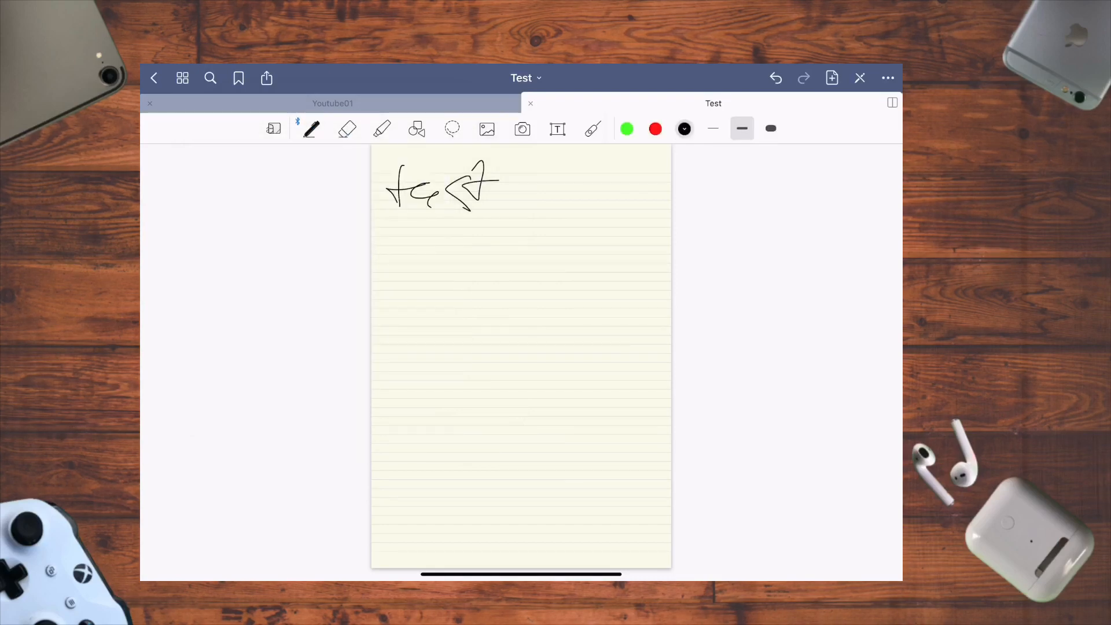
# - Write another 'test', restore pen-ink erasing, and erase all handwriting
pyautogui.moveTo(425, 255); pyautogui.dragTo(496, 255)
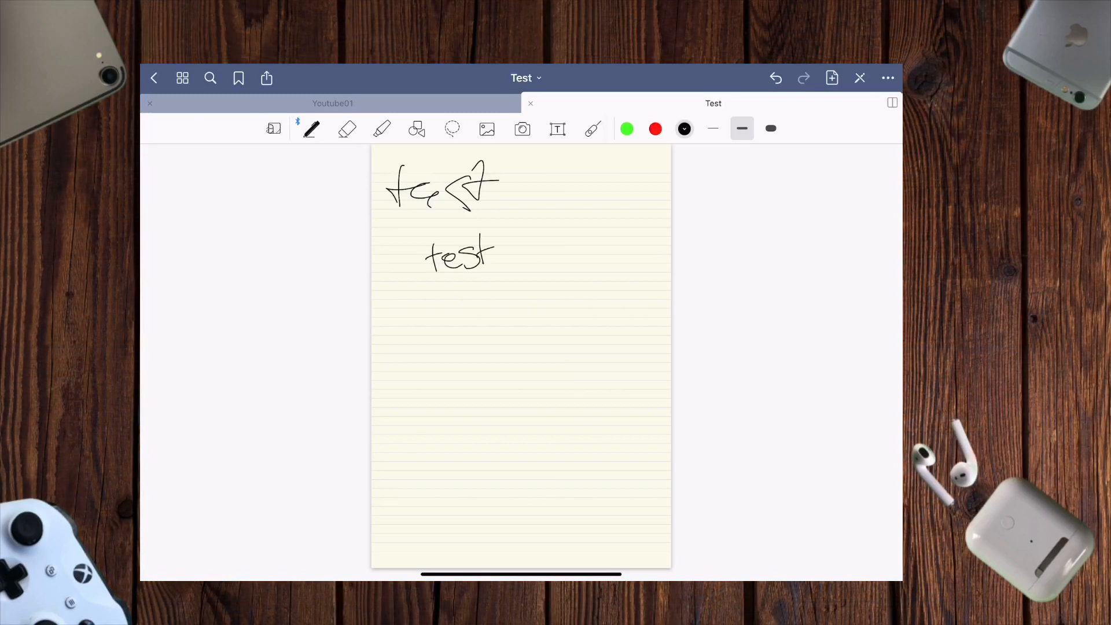
pyautogui.click(347, 129)
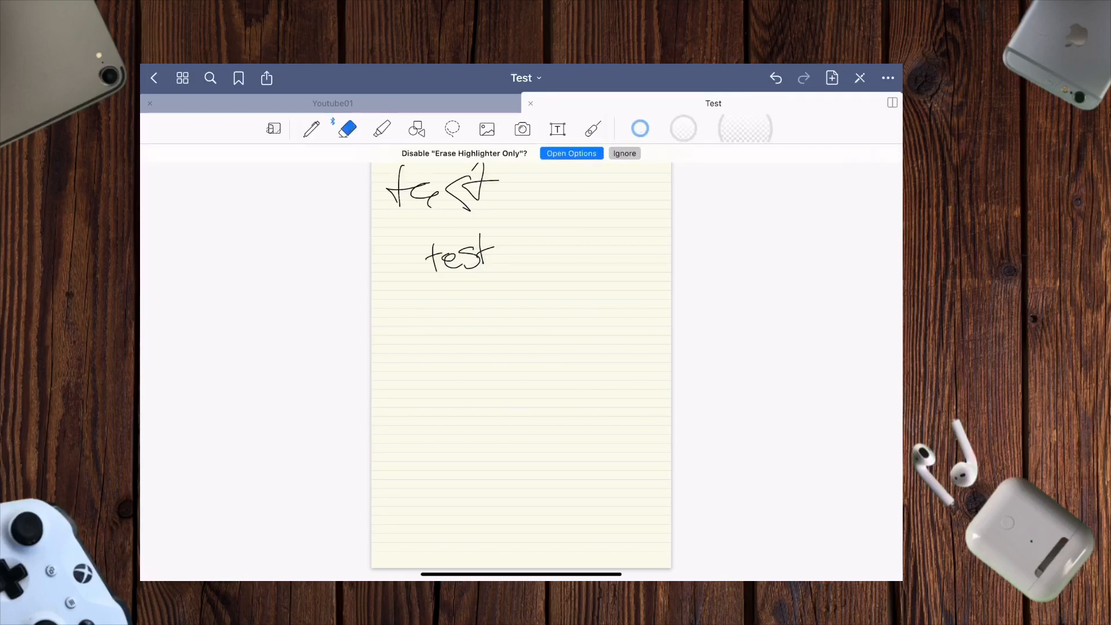
pyautogui.click(348, 128)
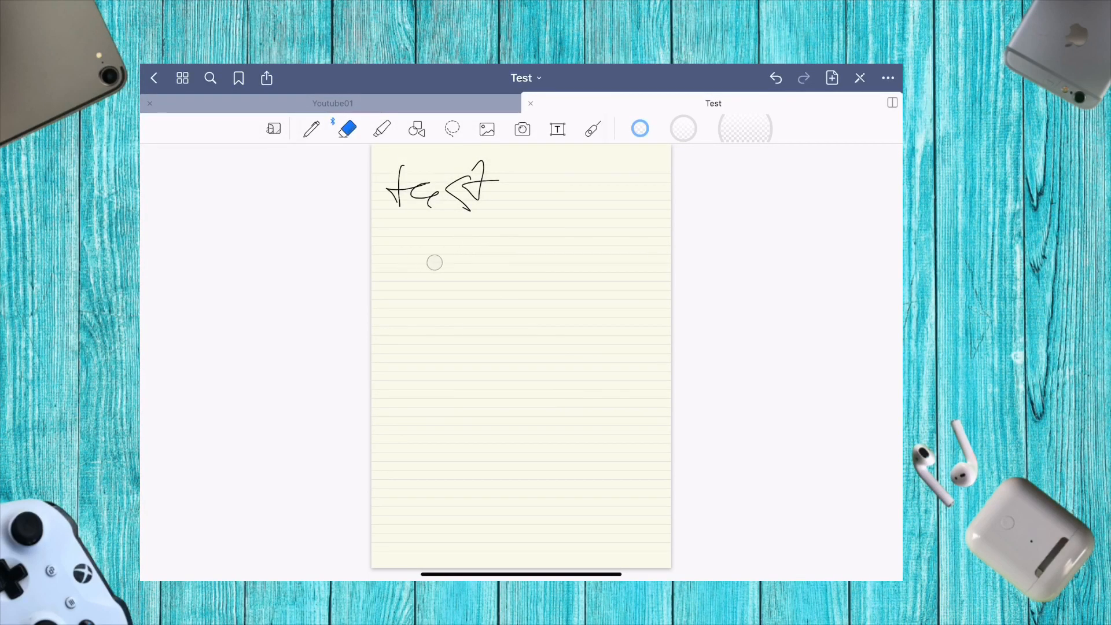
pyautogui.click(312, 129)
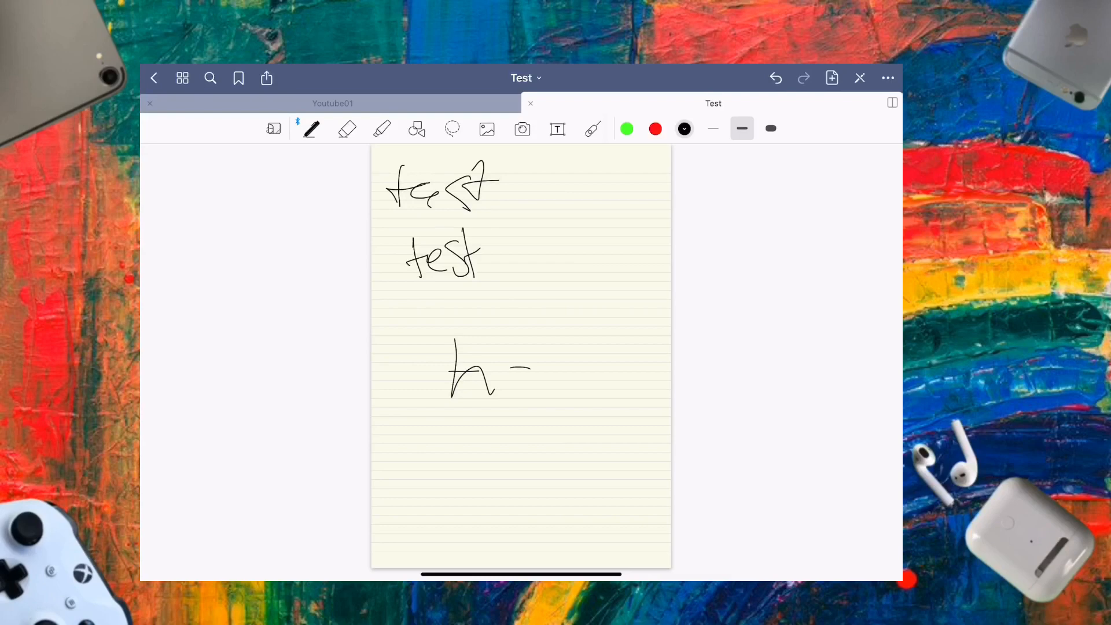
pyautogui.click(347, 129)
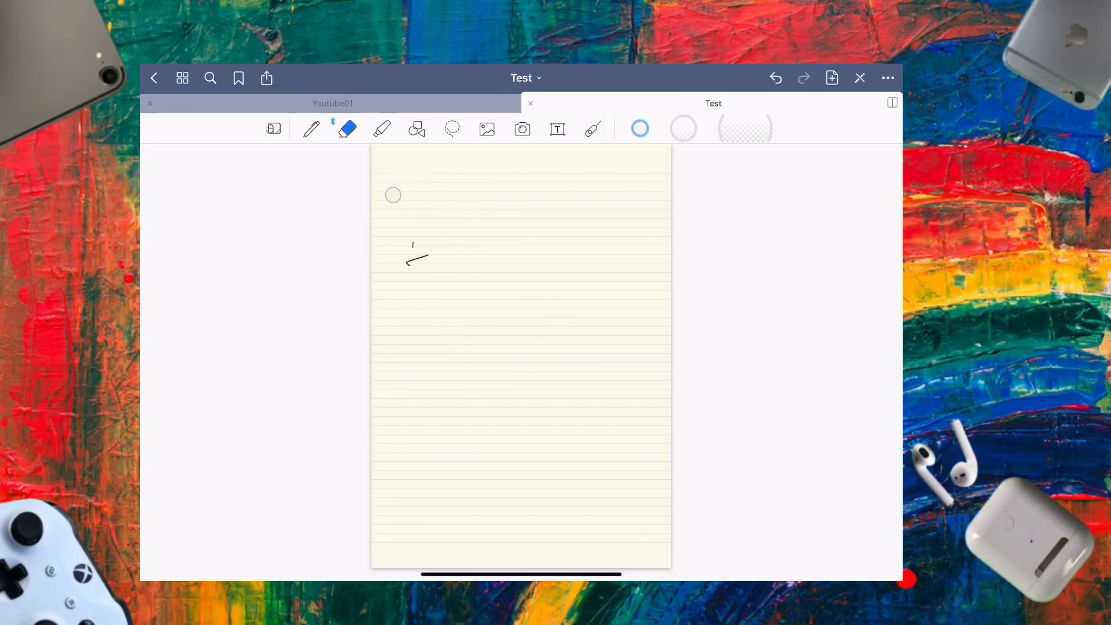
pyautogui.click(311, 128)
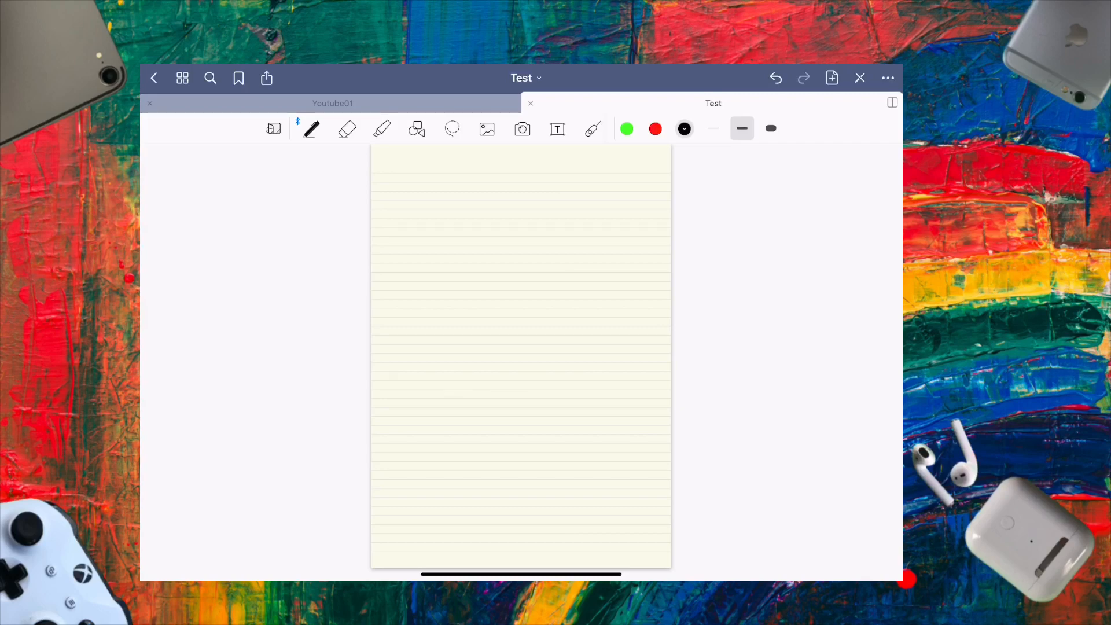
# - Add cyan highlight strokes near the top and over the small 'test' word
pyautogui.click(382, 128)
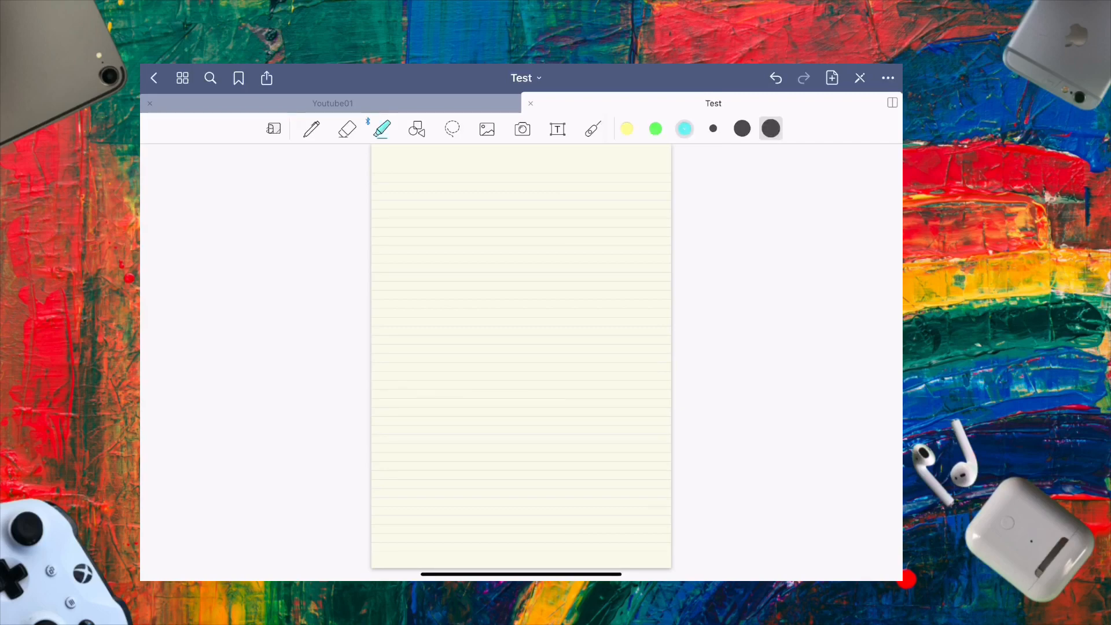
pyautogui.moveTo(403, 224); pyautogui.dragTo(545, 226)
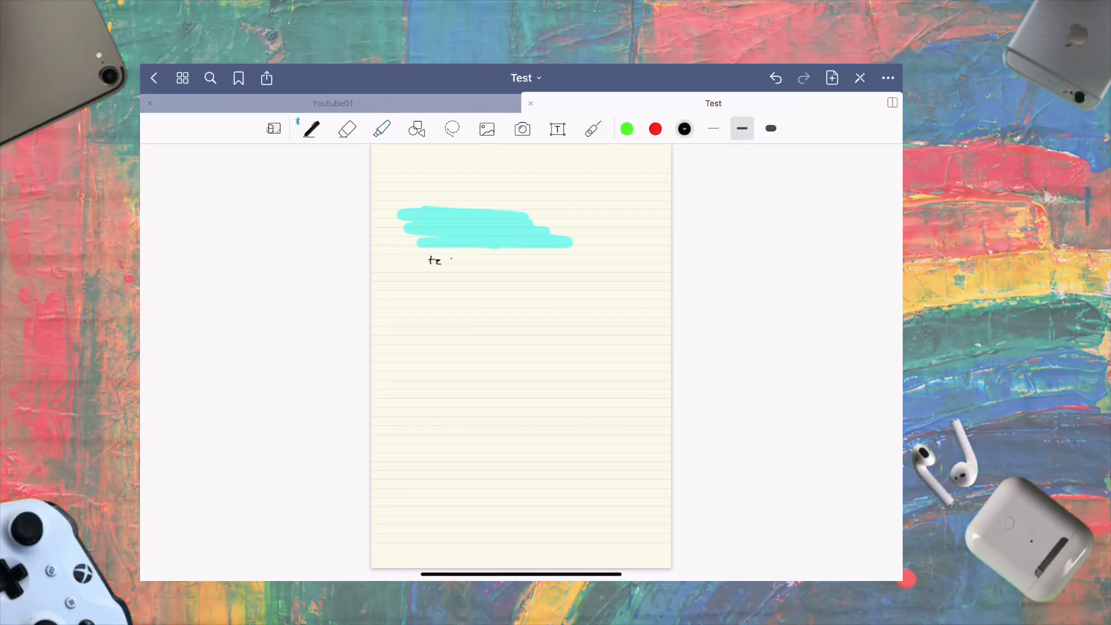
pyautogui.click(382, 128)
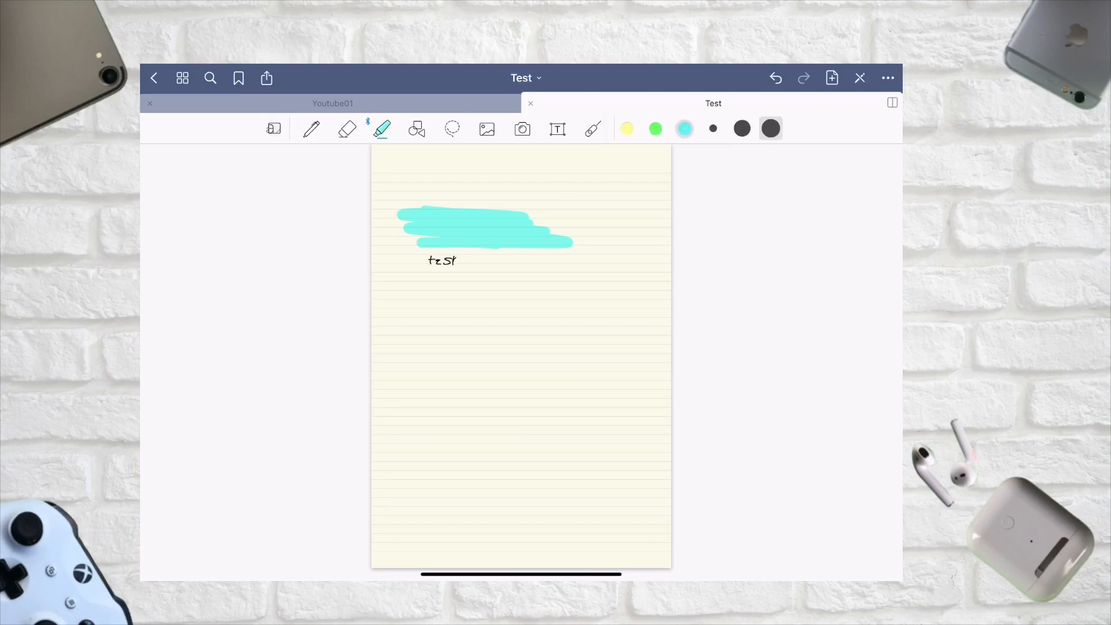
pyautogui.moveTo(428, 260); pyautogui.dragTo(478, 259)
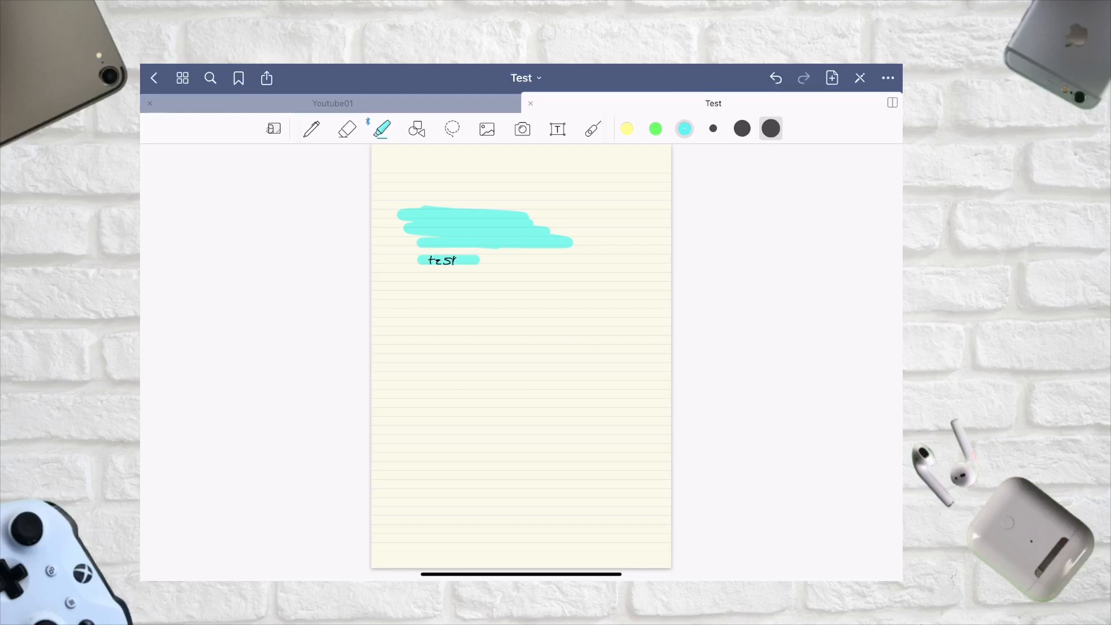
# - Draw a thick black diagonal pen line and try the thinner stroke width
pyautogui.click(312, 129)
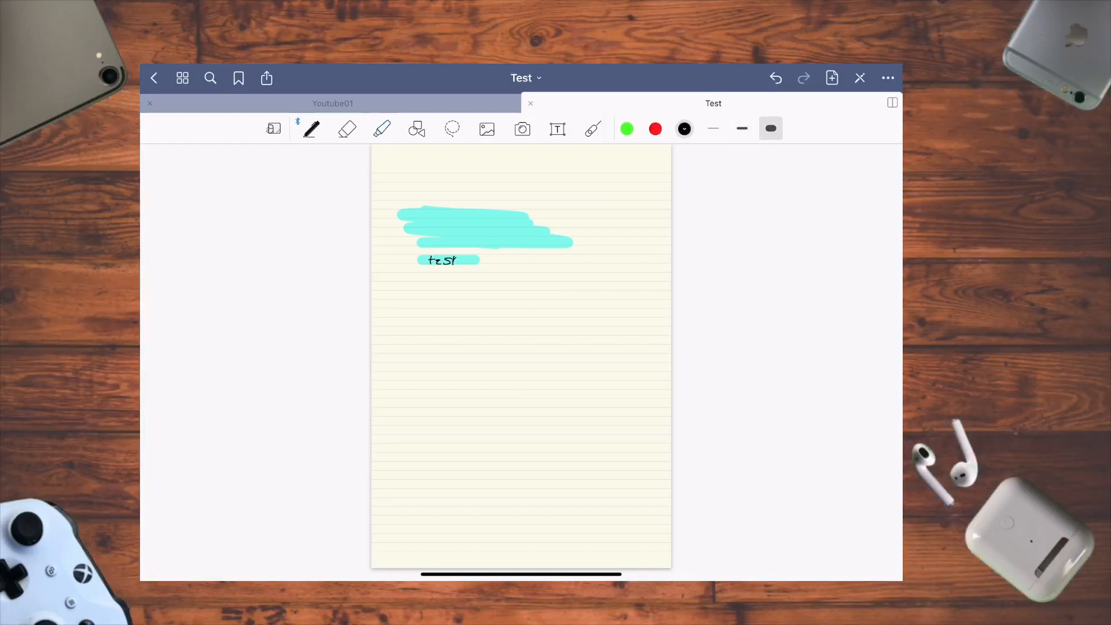
pyautogui.moveTo(439, 359); pyautogui.dragTo(500, 287)
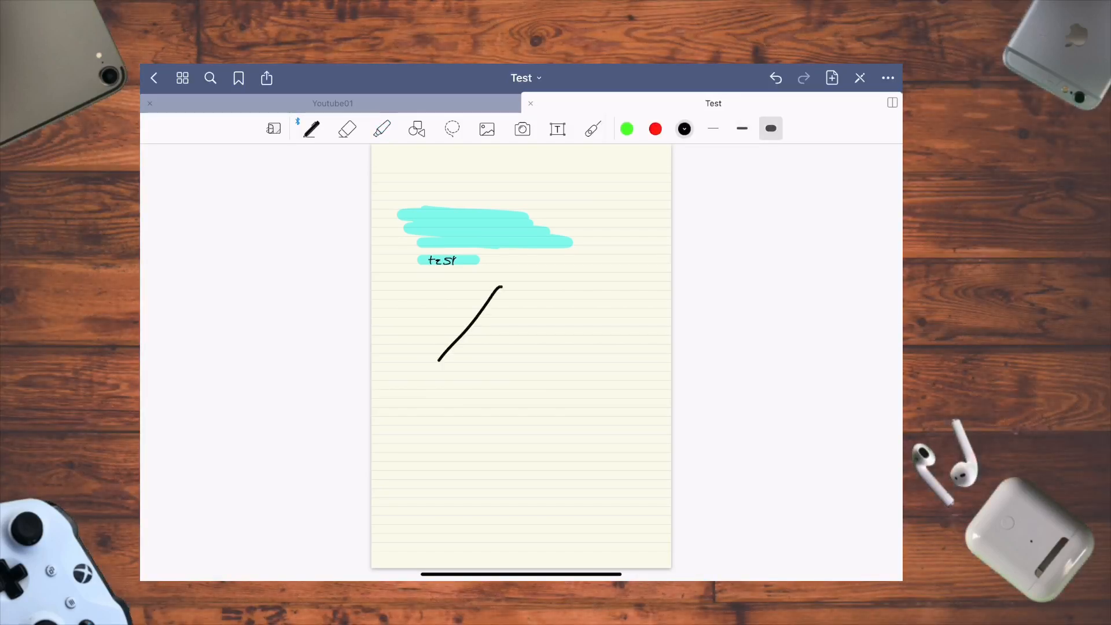
pyautogui.click(742, 128)
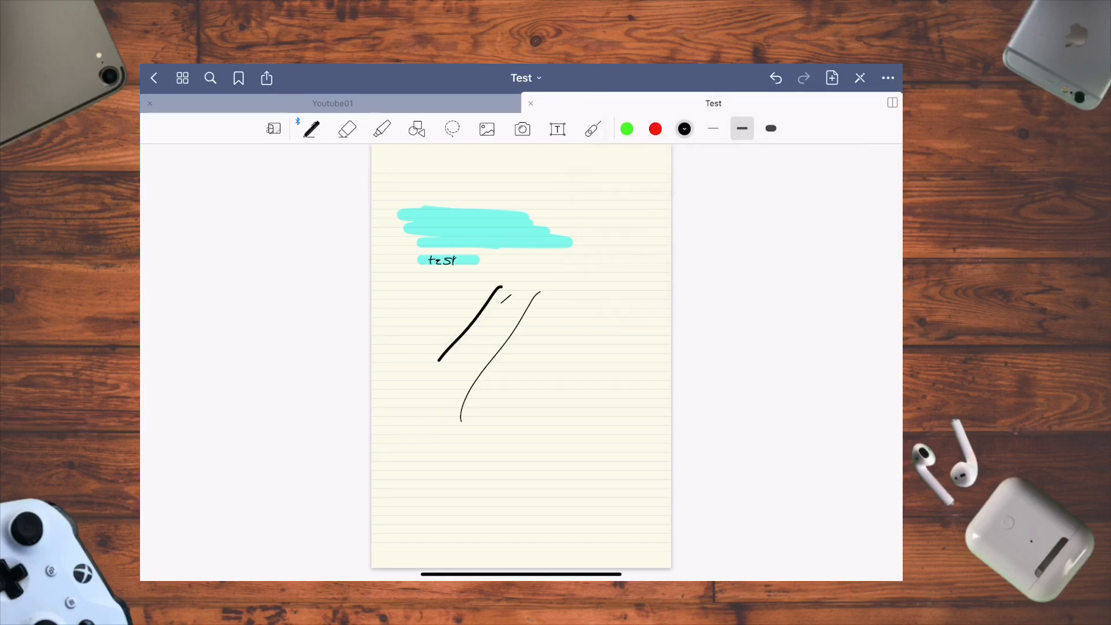
pyautogui.click(771, 128)
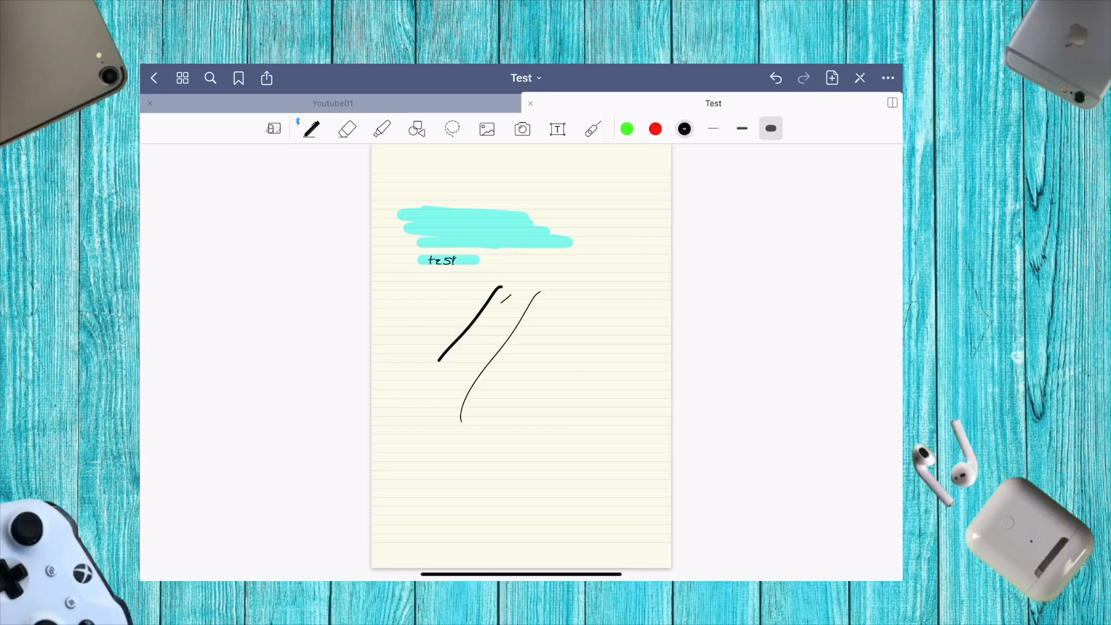
pyautogui.click(382, 129)
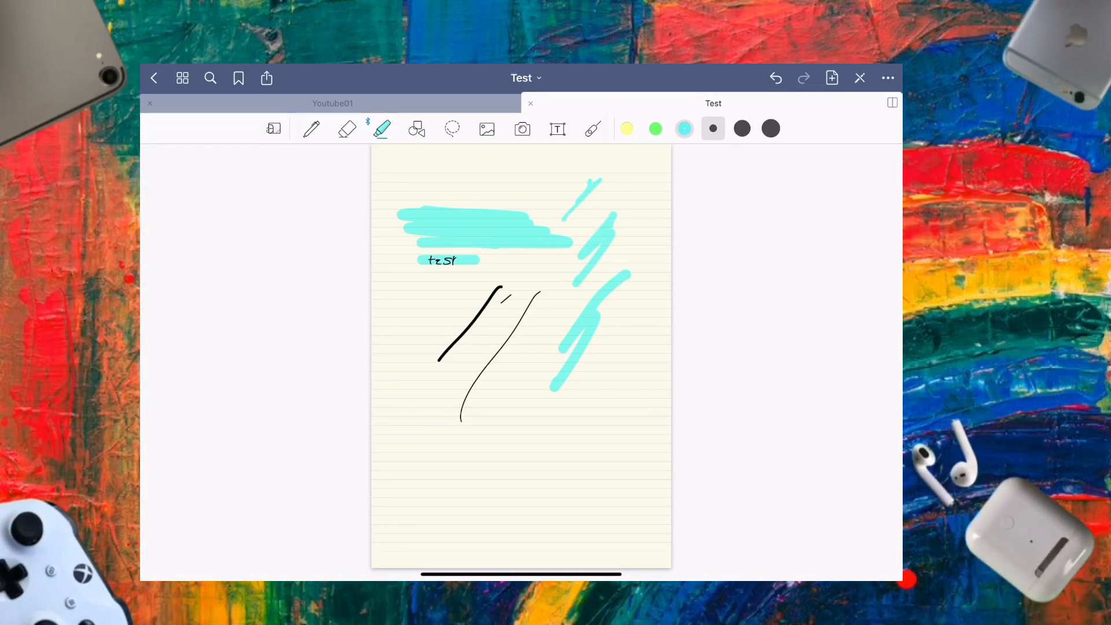
# - Draw a straight line, circle, quadrilaterals and grey-filled triangle with the shapes tool
pyautogui.click(416, 128)
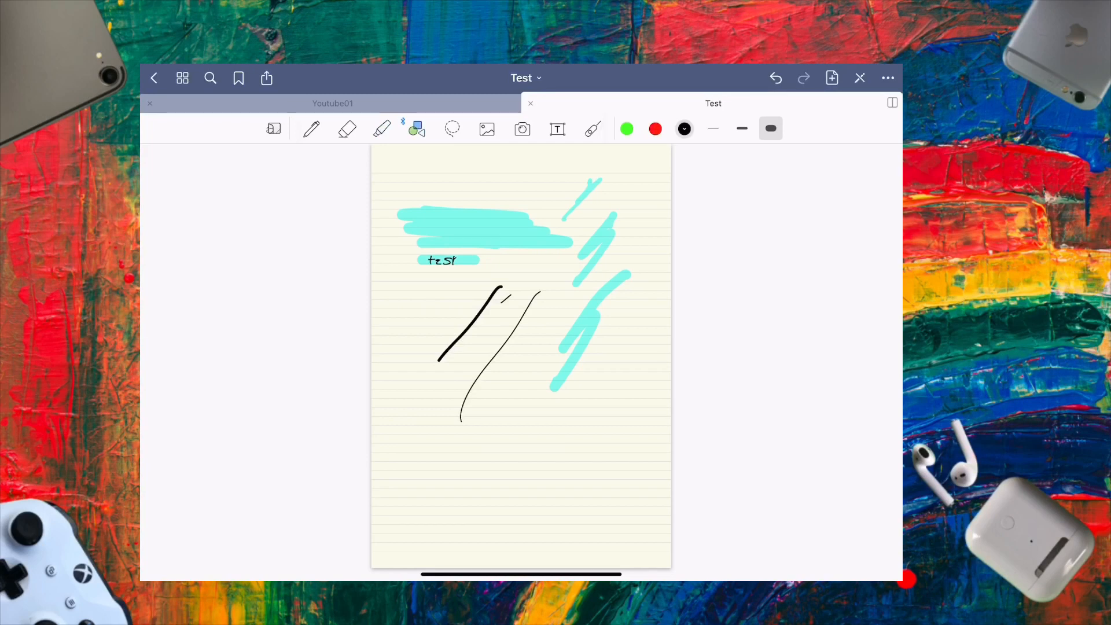
pyautogui.moveTo(496, 414); pyautogui.dragTo(574, 450)
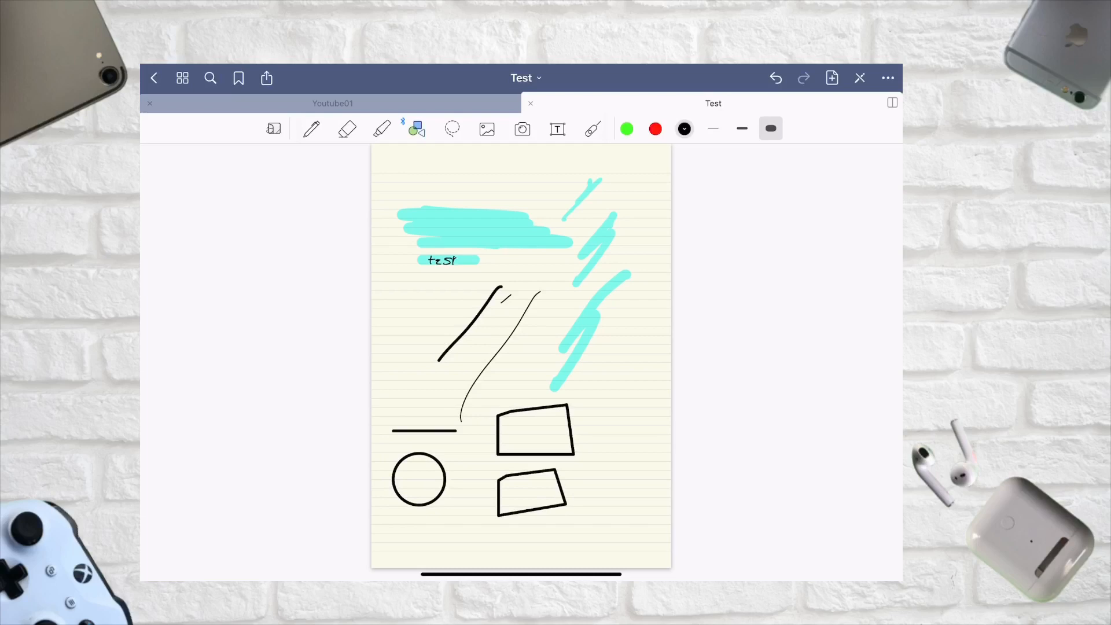
pyautogui.click(416, 128)
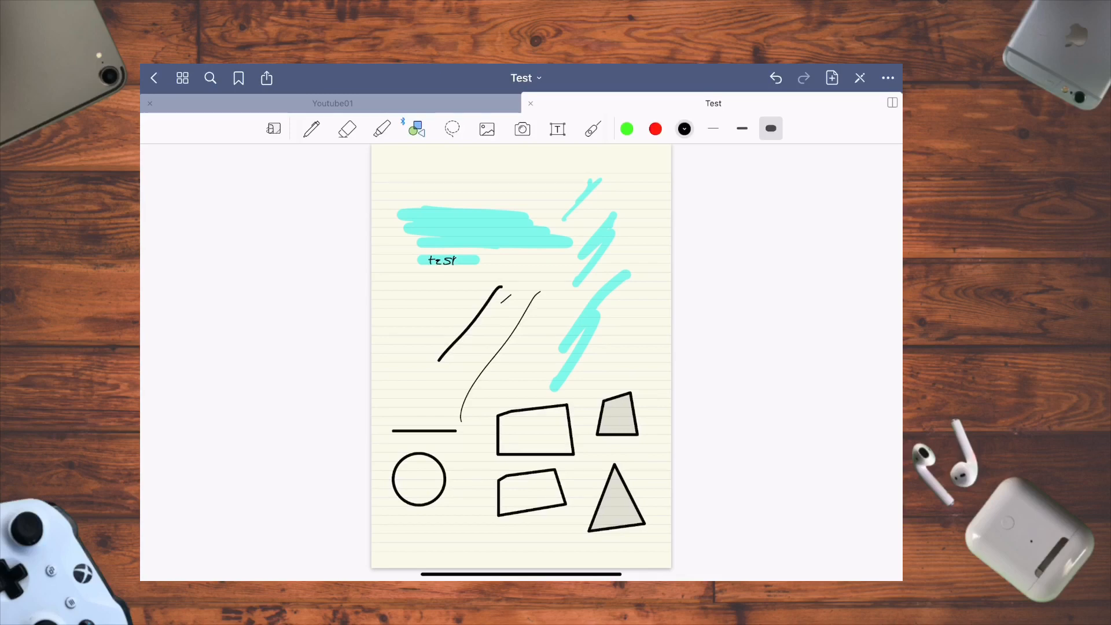
pyautogui.click(452, 128)
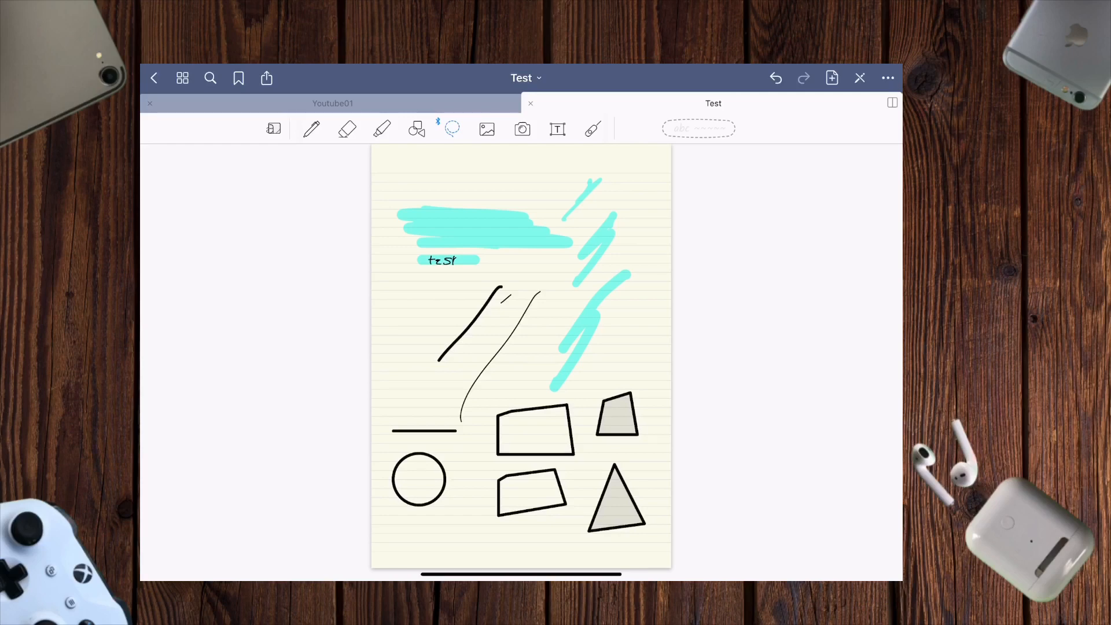
# - Lasso the big 'test' and top highlights, recolour them red, and preview text conversion
pyautogui.click(311, 128)
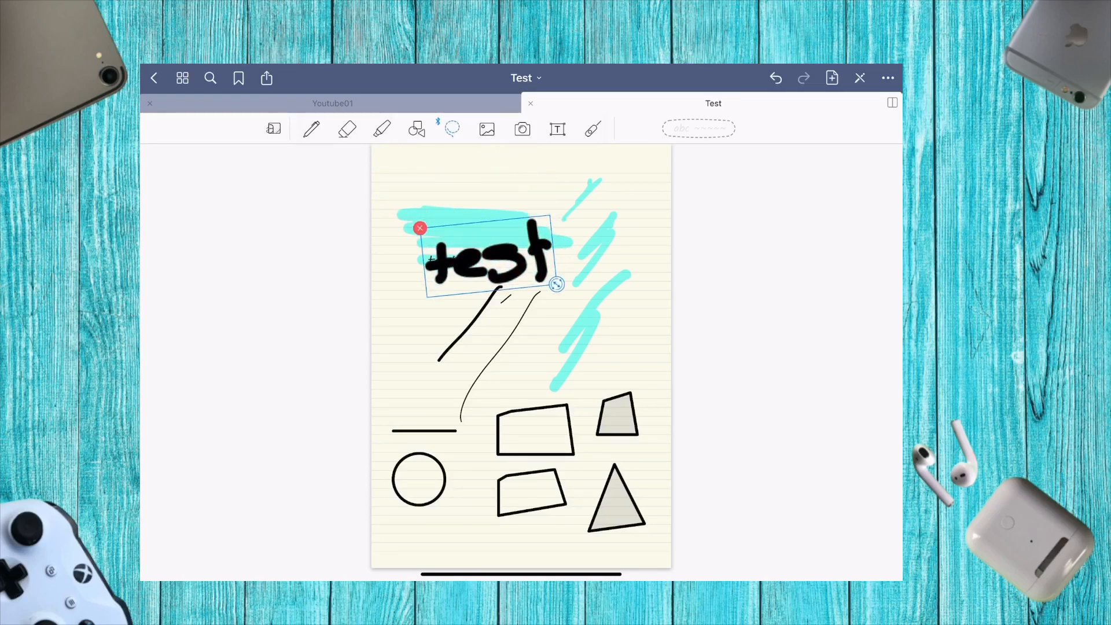
pyautogui.moveTo(556, 284); pyautogui.dragTo(577, 314)
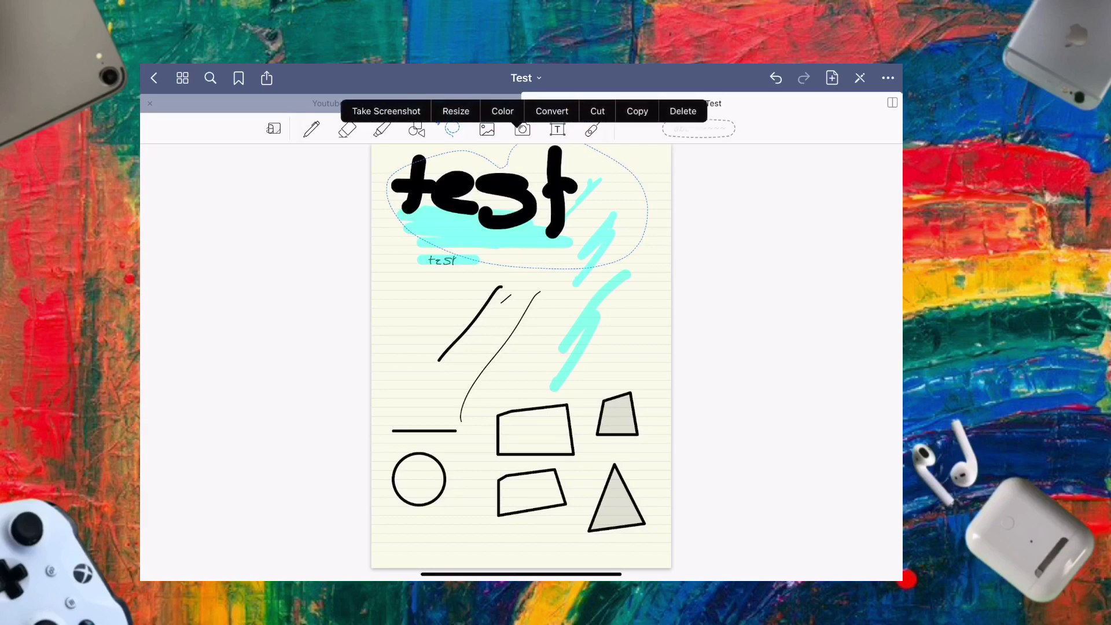
pyautogui.click(503, 111)
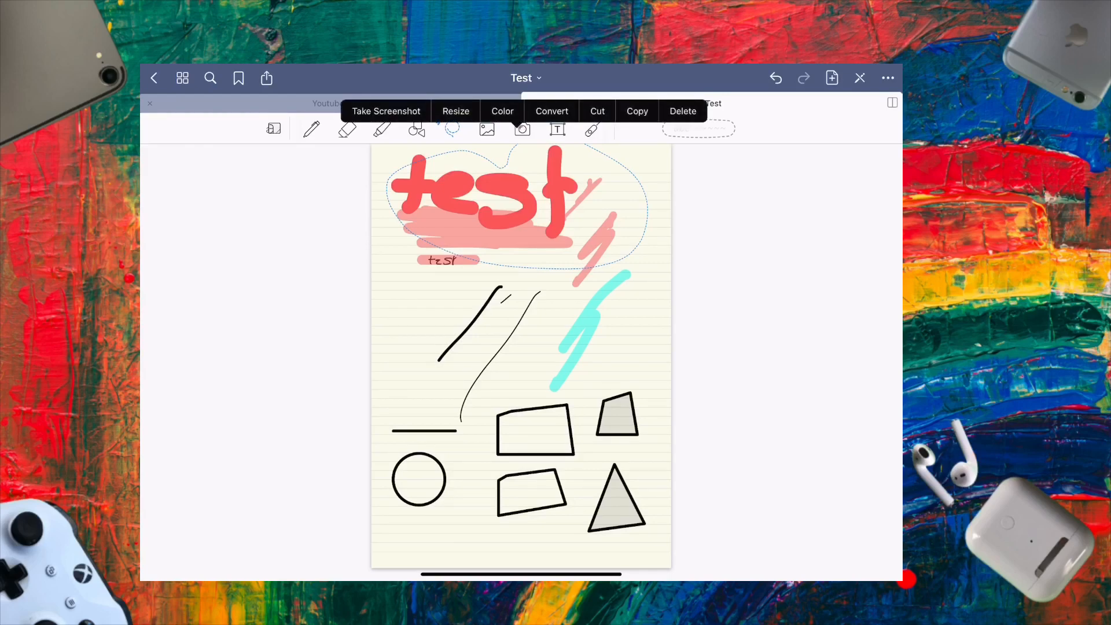
pyautogui.click(551, 111)
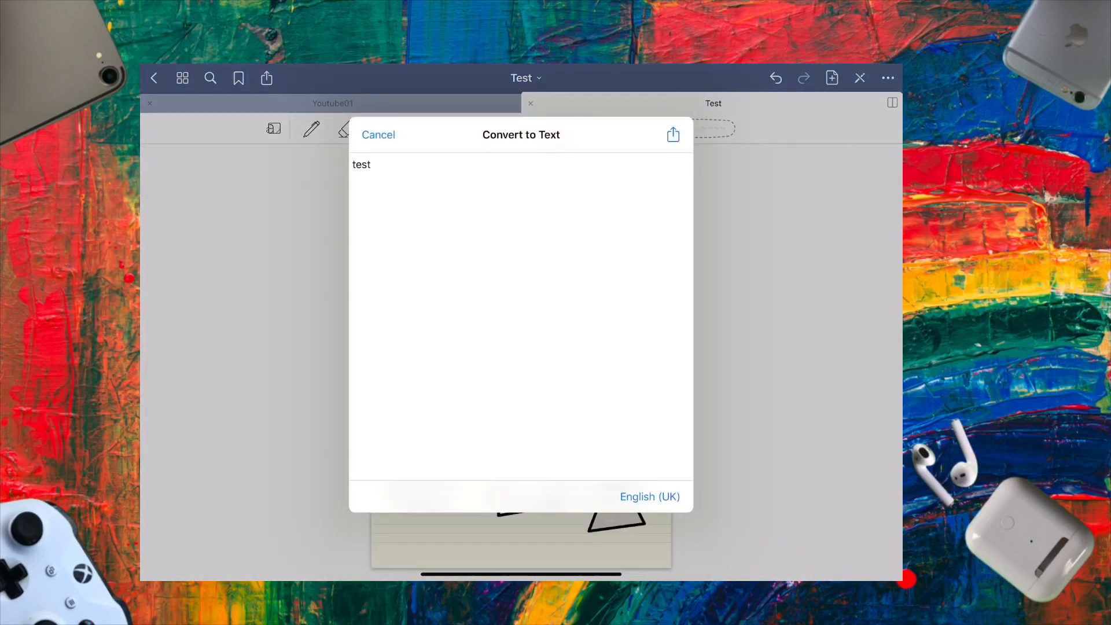
pyautogui.click(378, 134)
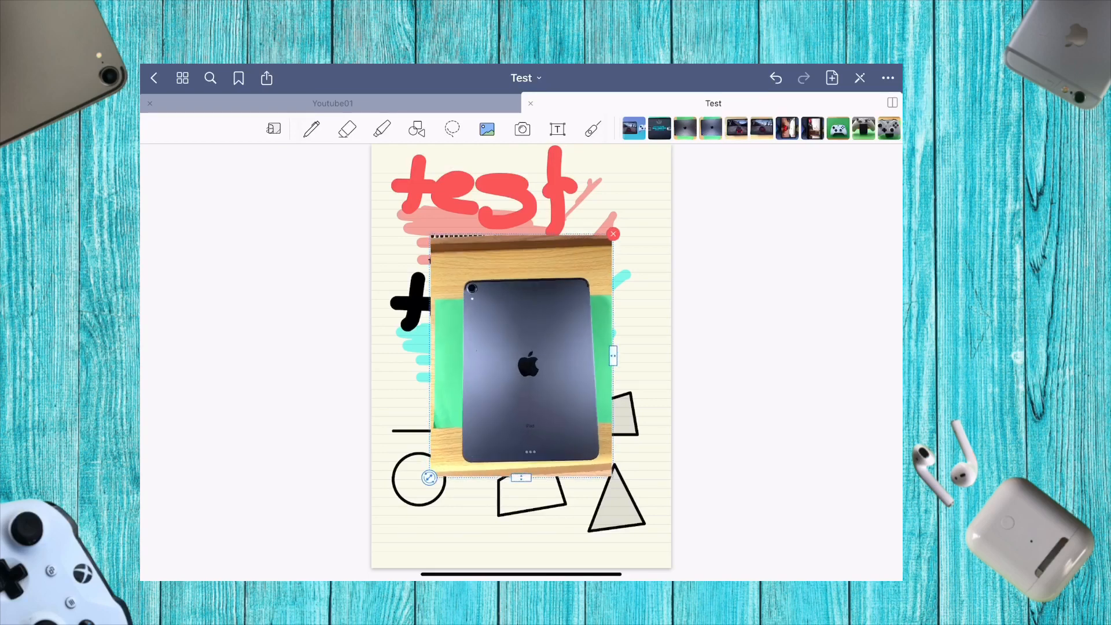
# - Freehand-crop the inserted iPad photo and move it higher on the page
pyautogui.click(494, 215)
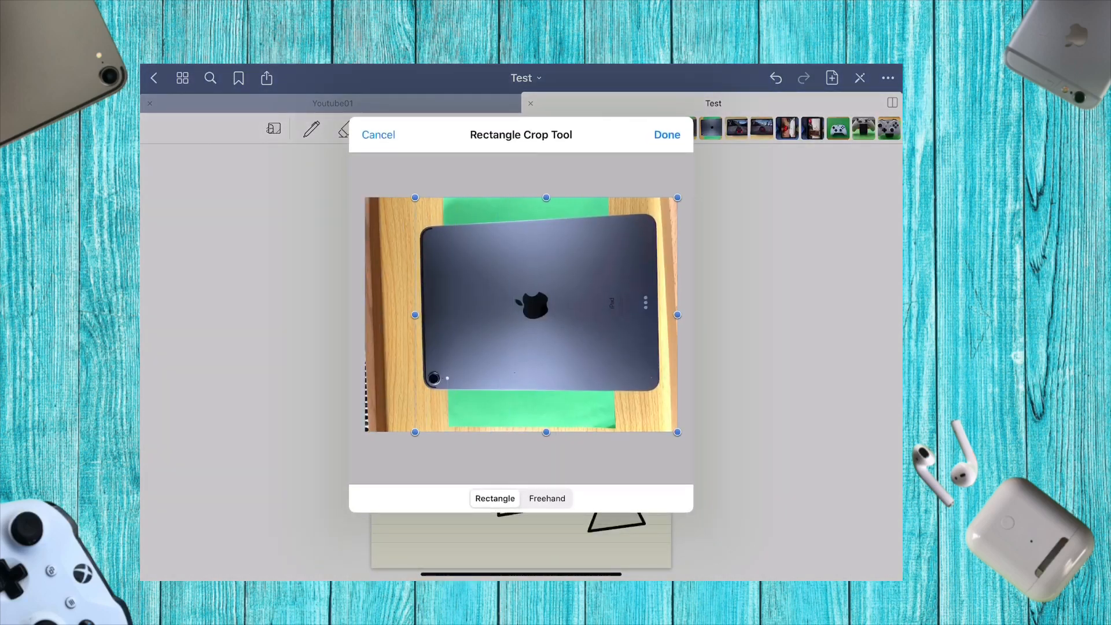
pyautogui.click(547, 499)
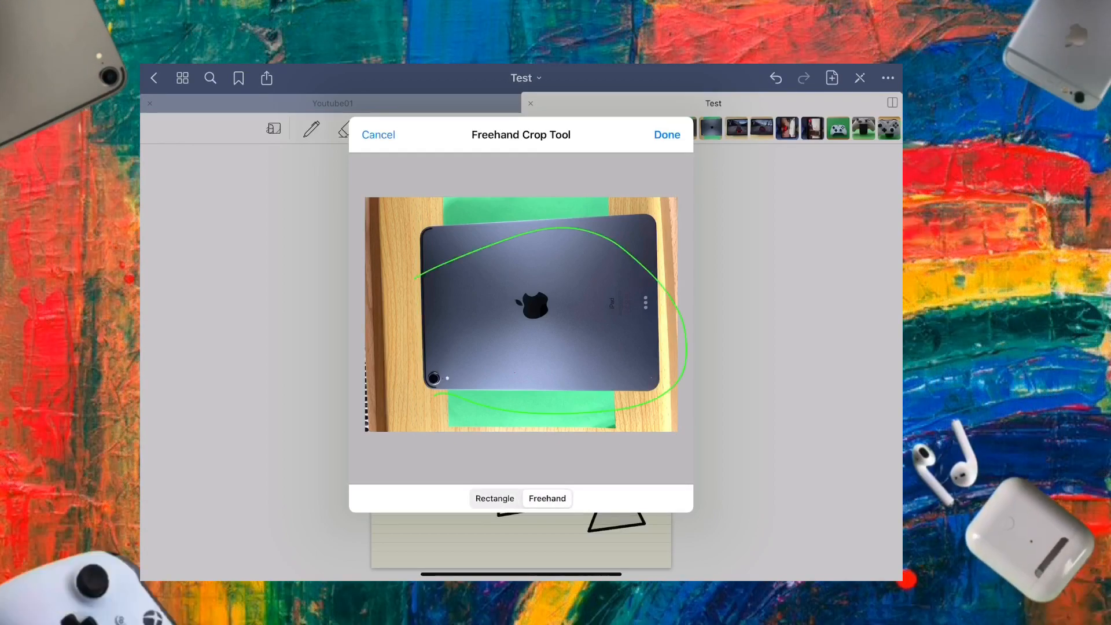
pyautogui.click(667, 134)
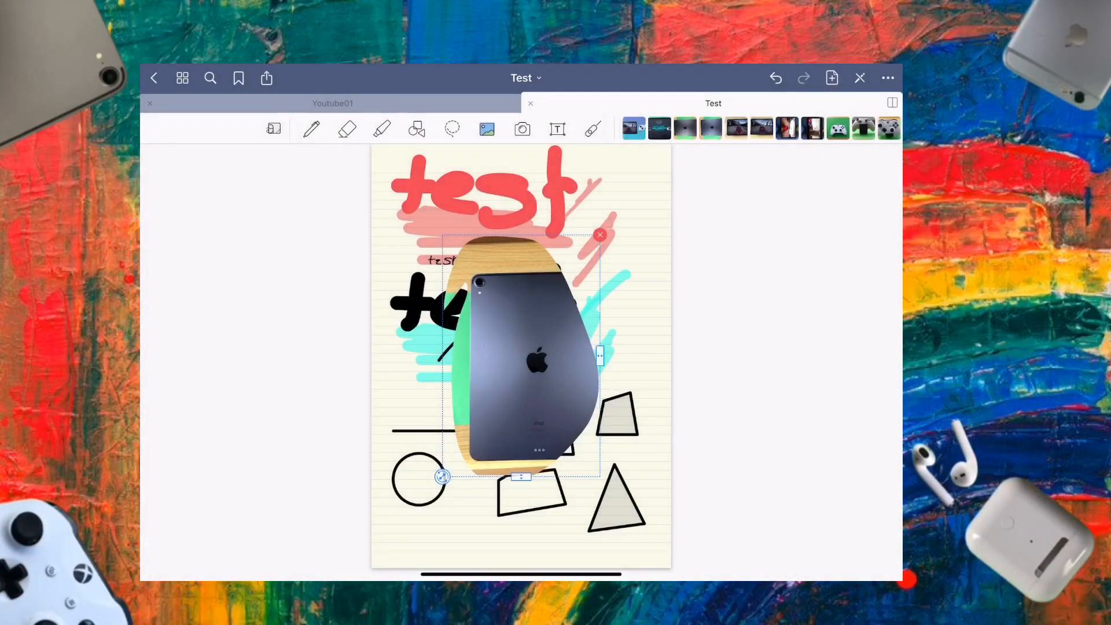
pyautogui.moveTo(521, 354); pyautogui.dragTo(500, 341)
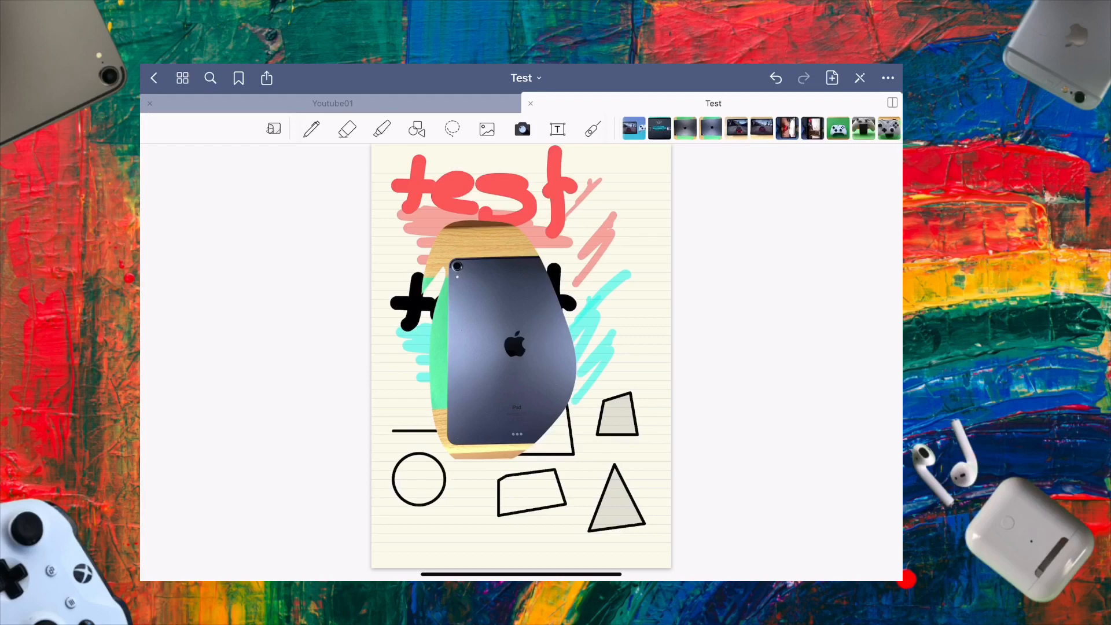
pyautogui.click(557, 129)
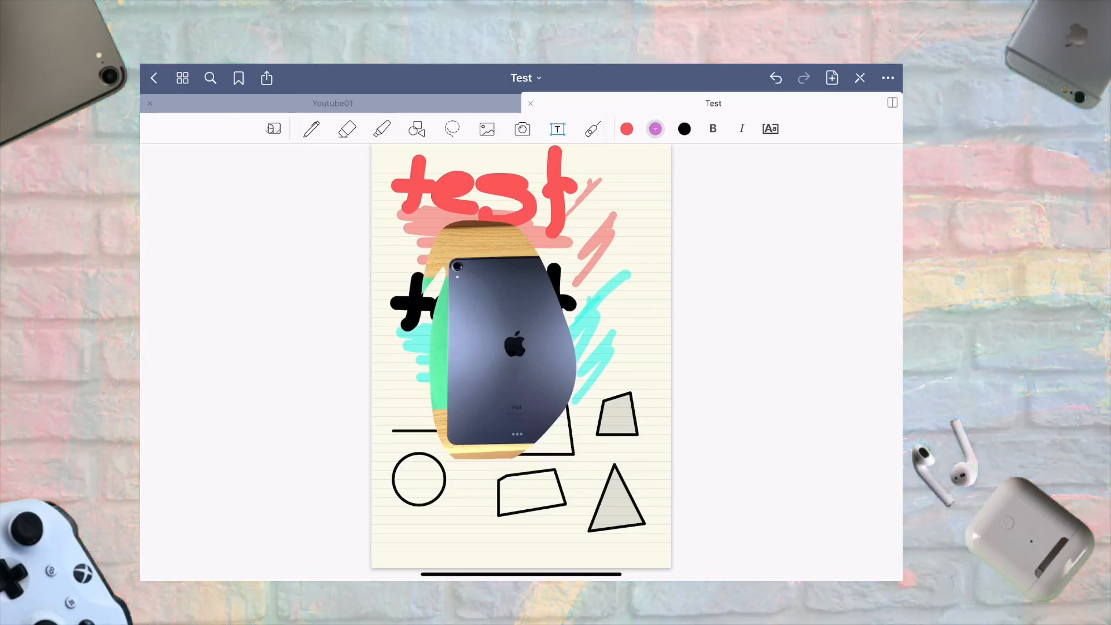
# - Add a typed 'Test' title box at the page top, select its text, and choose a font
pyautogui.click(347, 129)
pyautogui.write('Test')
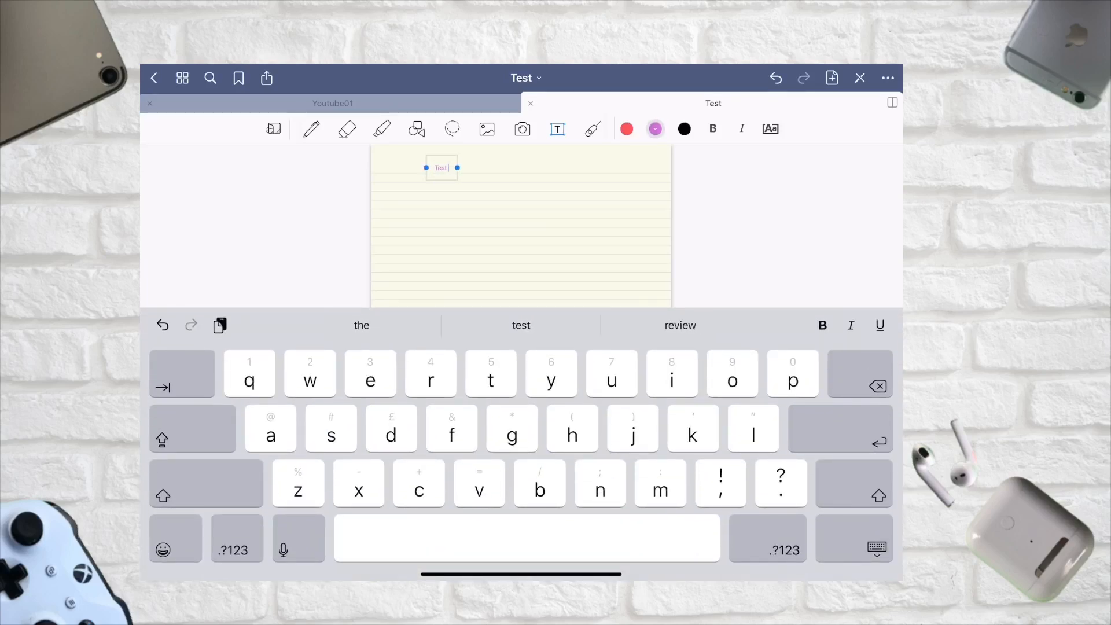
pyautogui.click(441, 167)
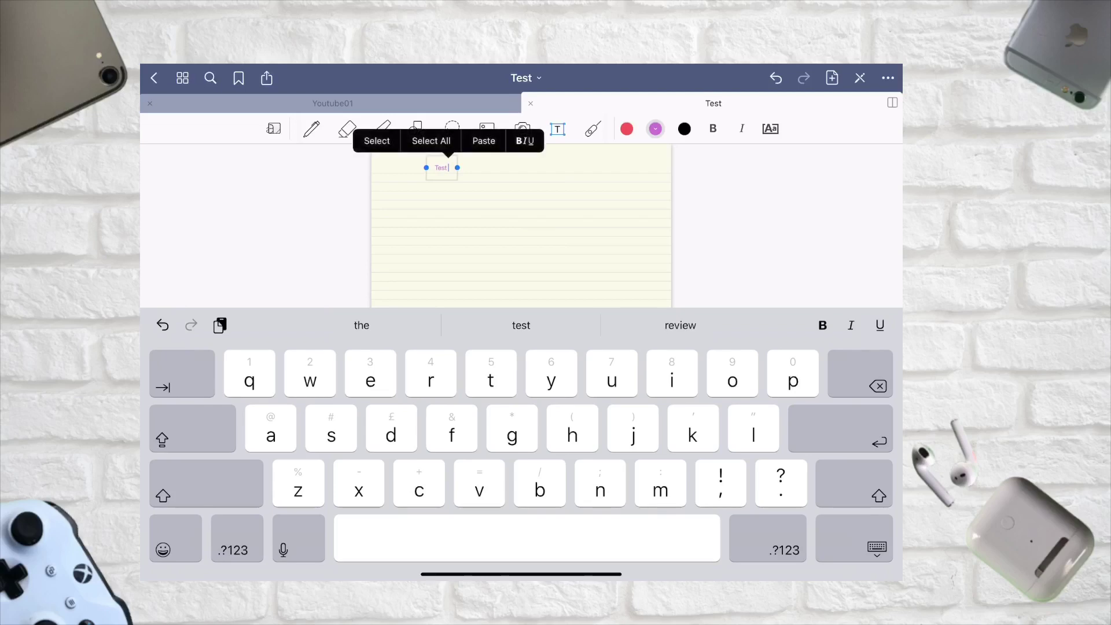
pyautogui.click(770, 128)
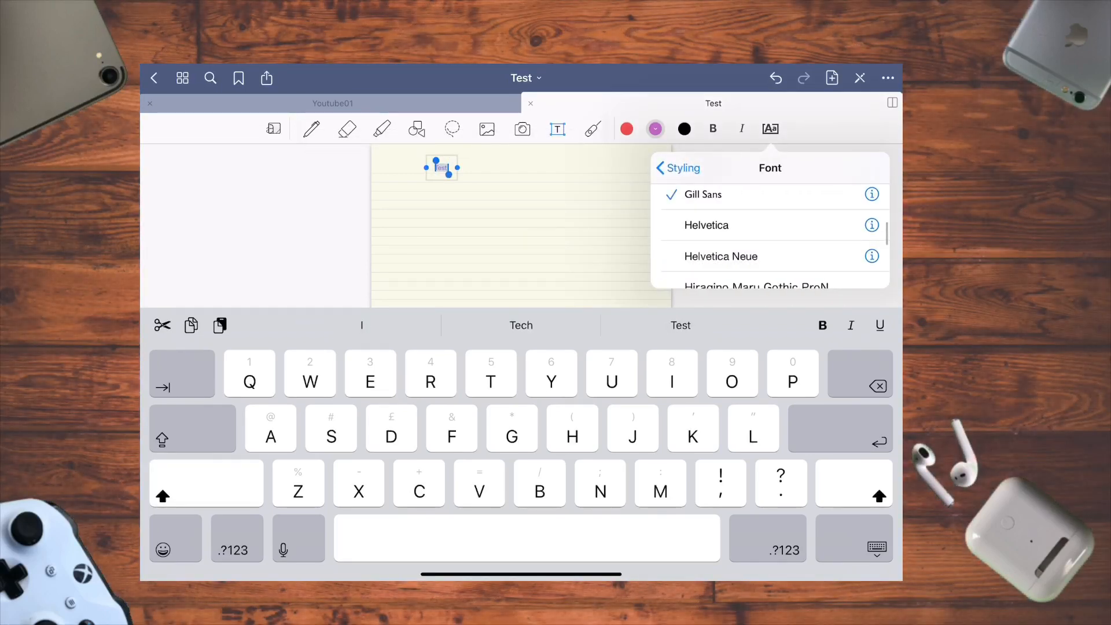
pyautogui.click(770, 128)
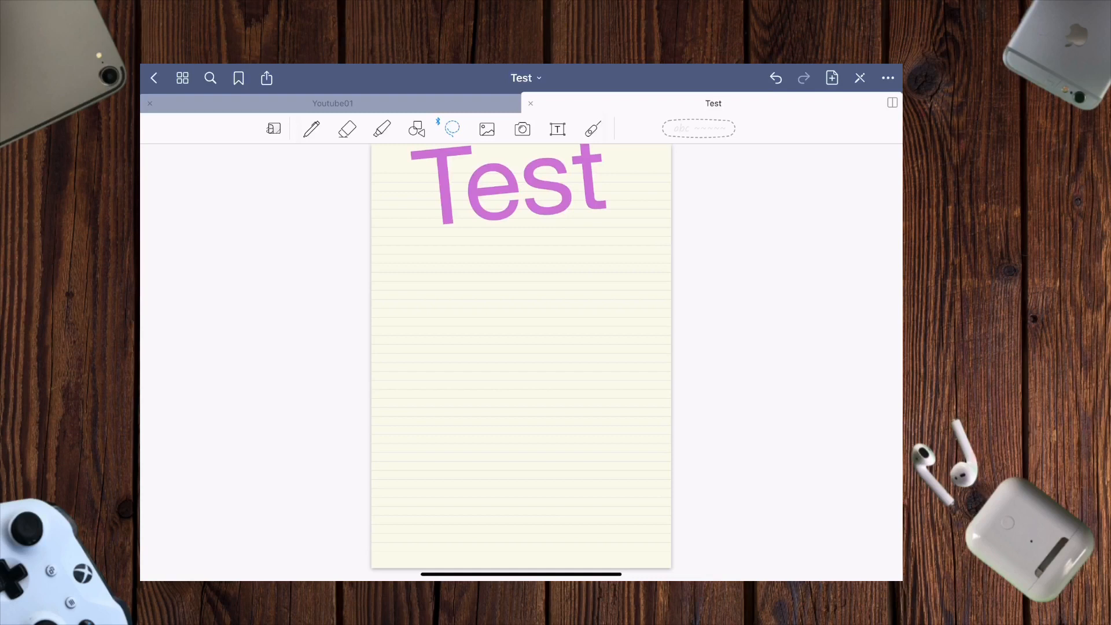
# - Open the Test notebook tab's options and launch it in a new window
pyautogui.click(591, 128)
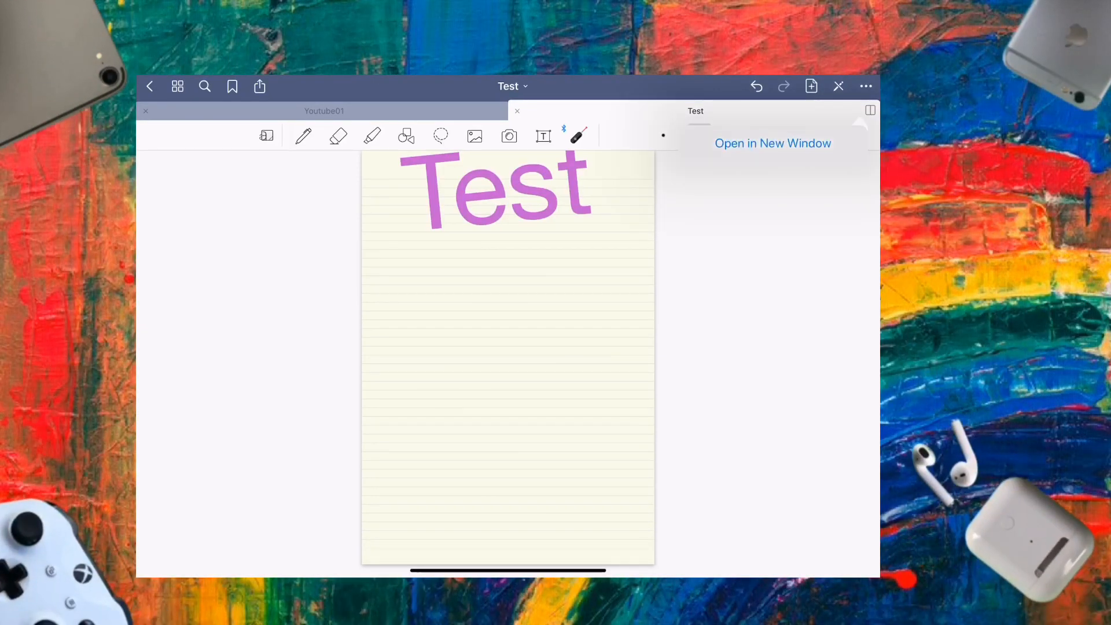
pyautogui.click(772, 143)
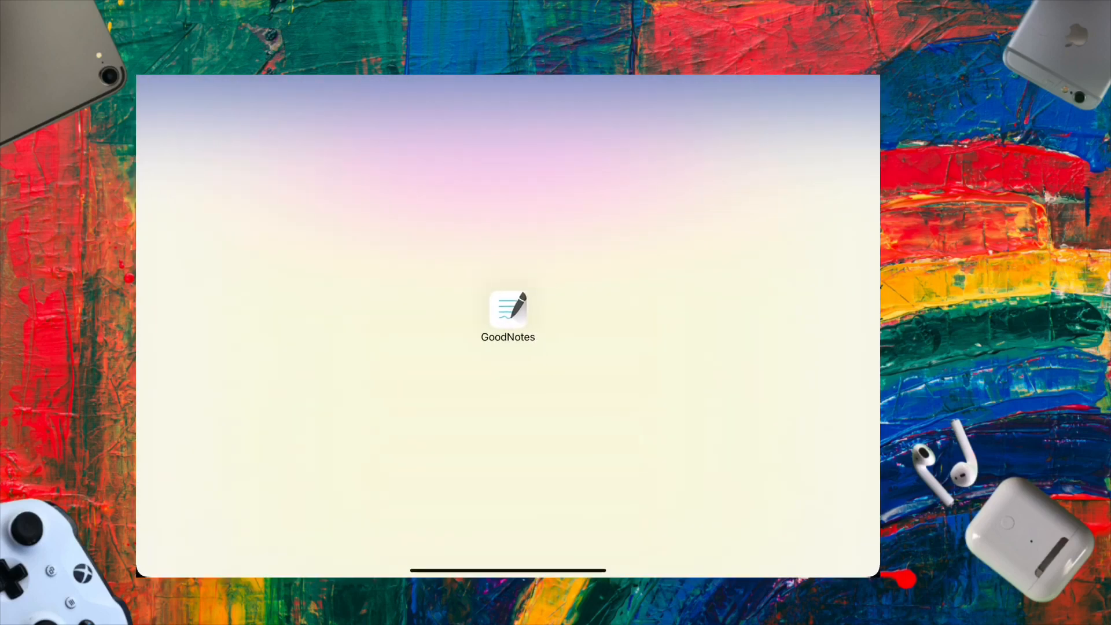
pyautogui.click(508, 312)
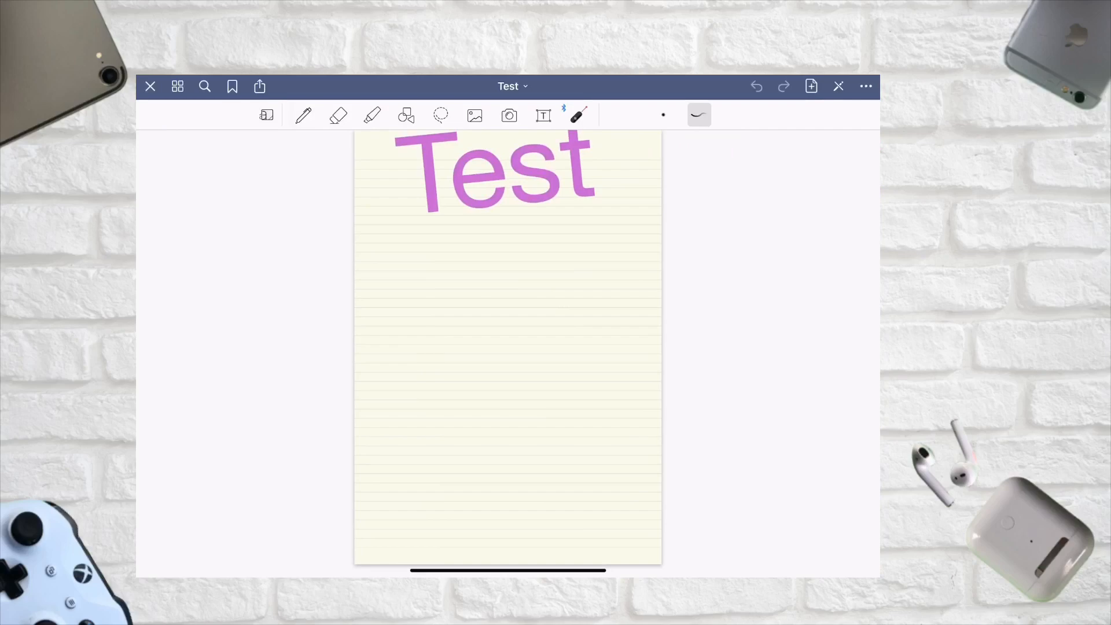
pyautogui.click(838, 85)
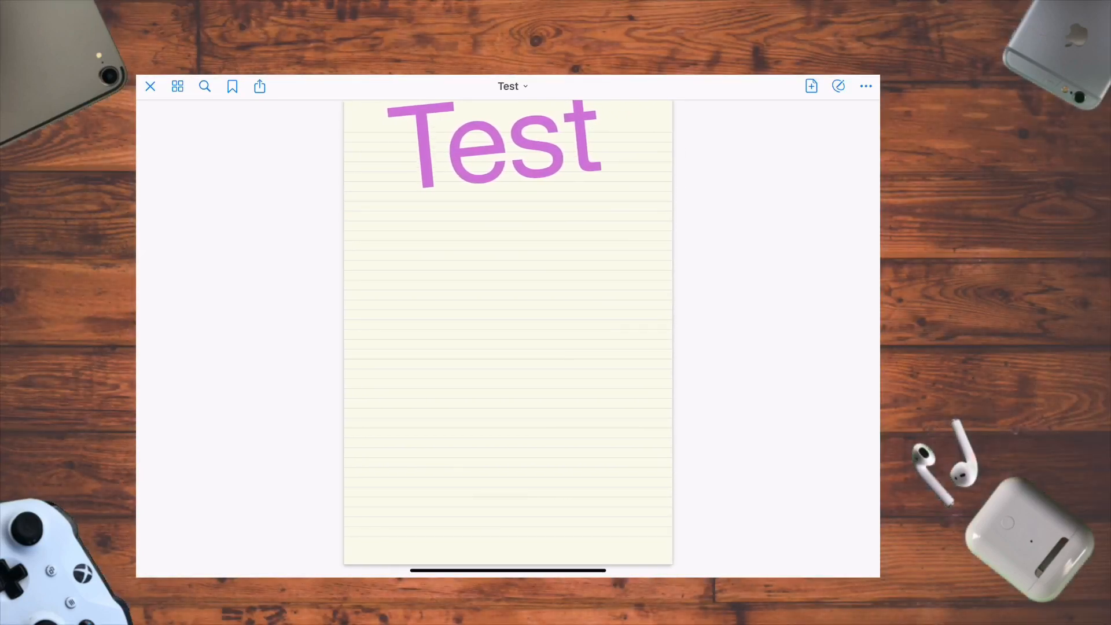
pyautogui.click(838, 86)
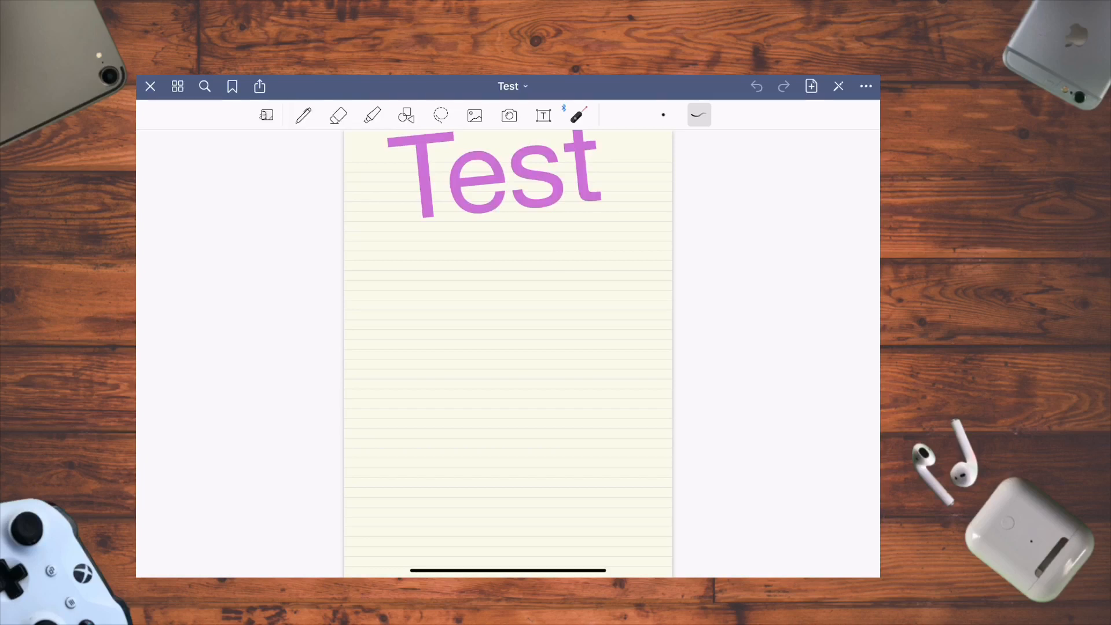
pyautogui.click(866, 86)
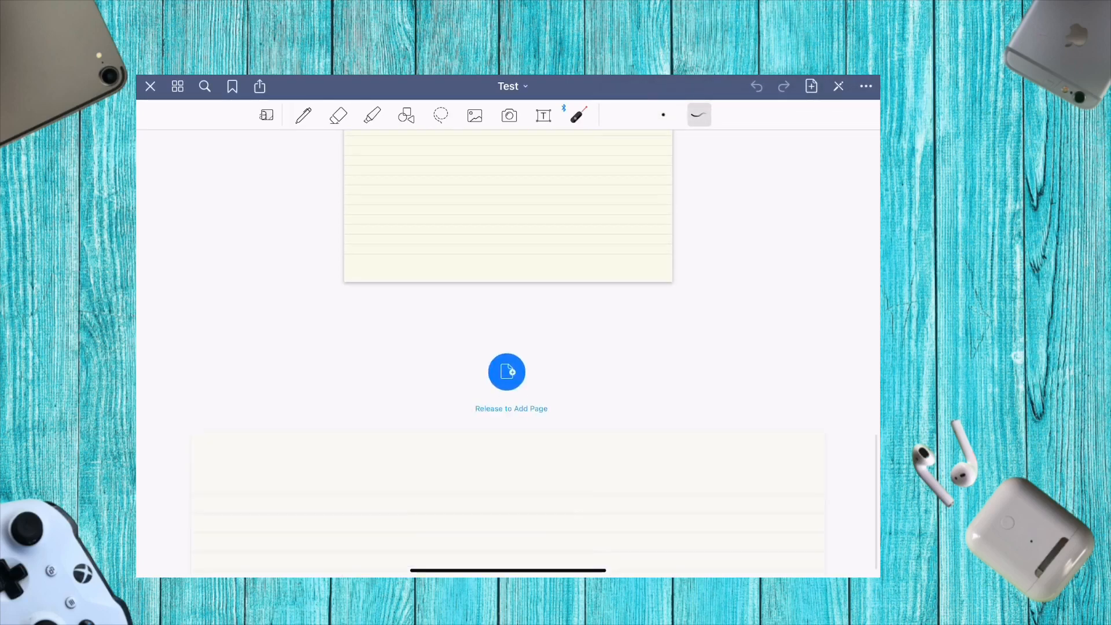
pyautogui.click(866, 86)
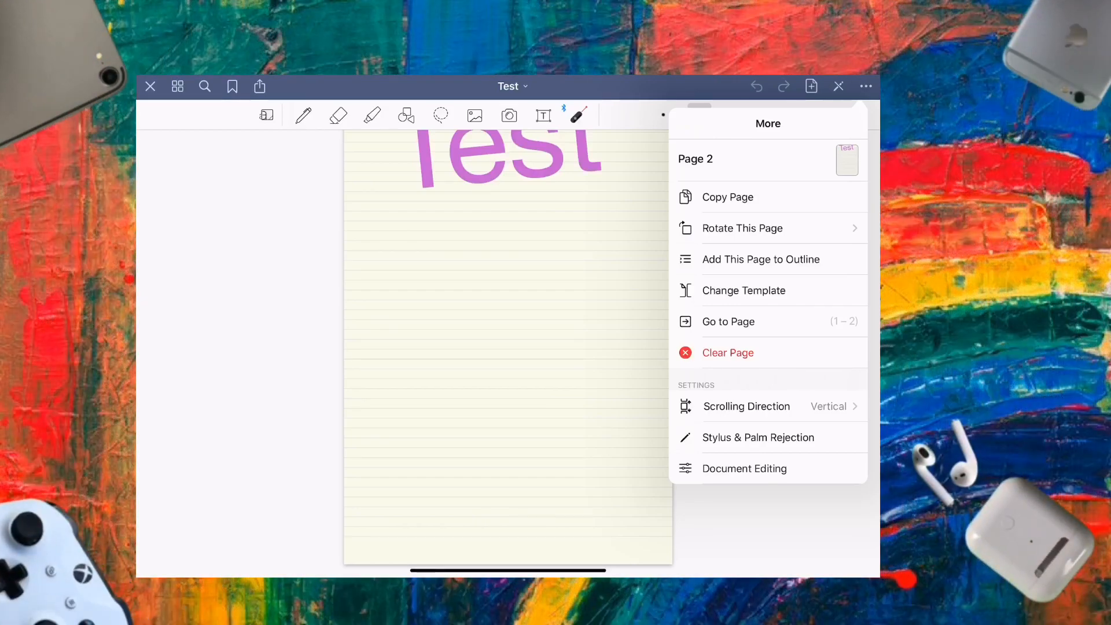
pyautogui.click(746, 406)
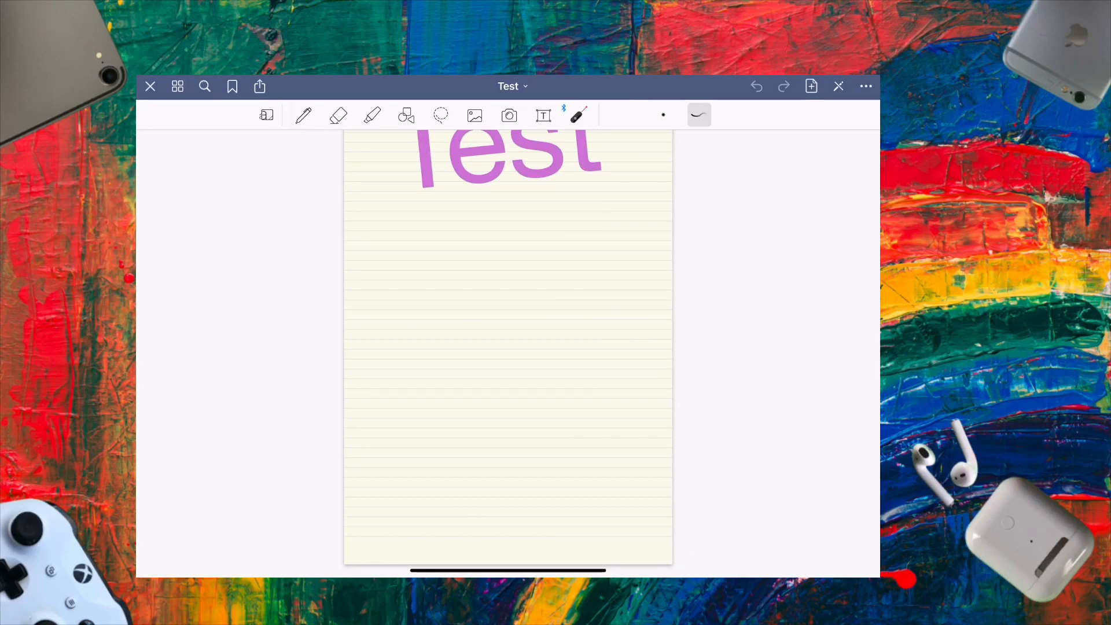
pyautogui.click(259, 87)
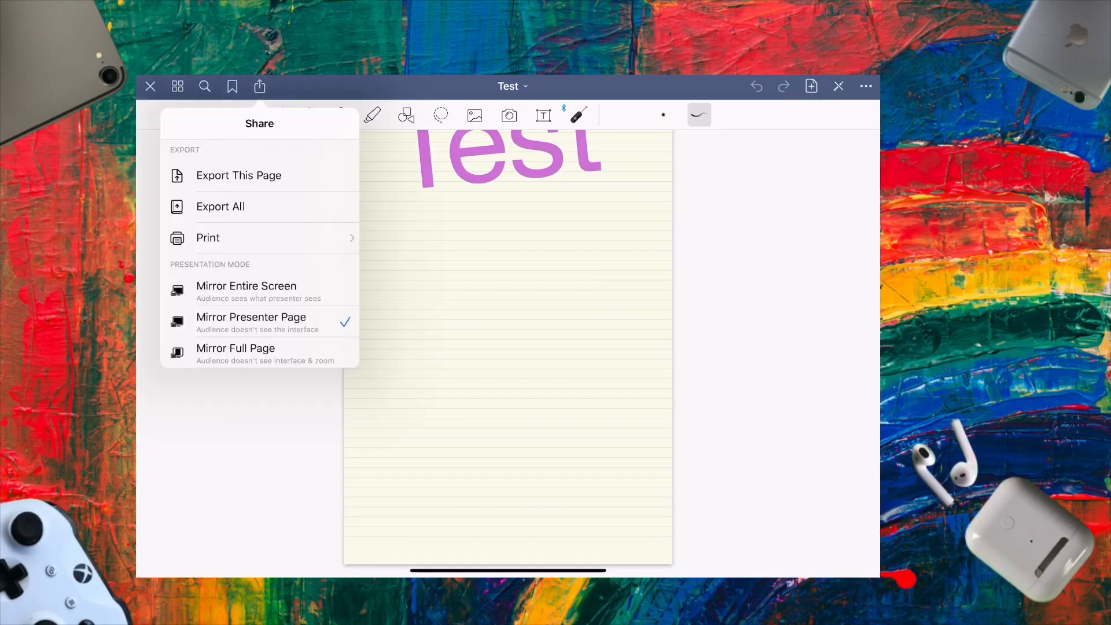
pyautogui.click(238, 175)
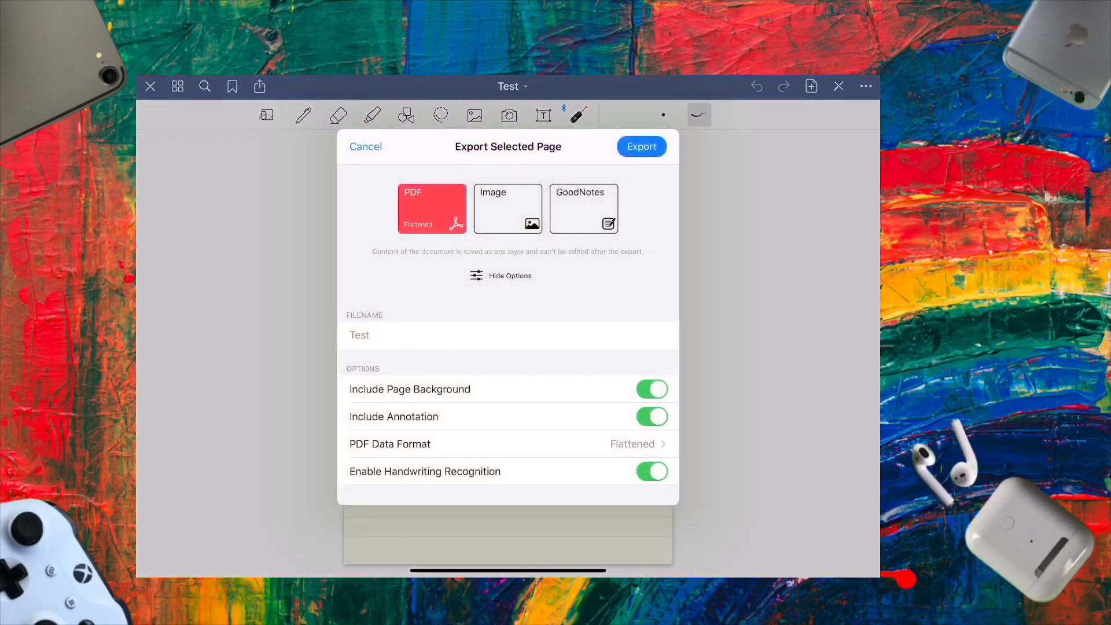
pyautogui.click(365, 147)
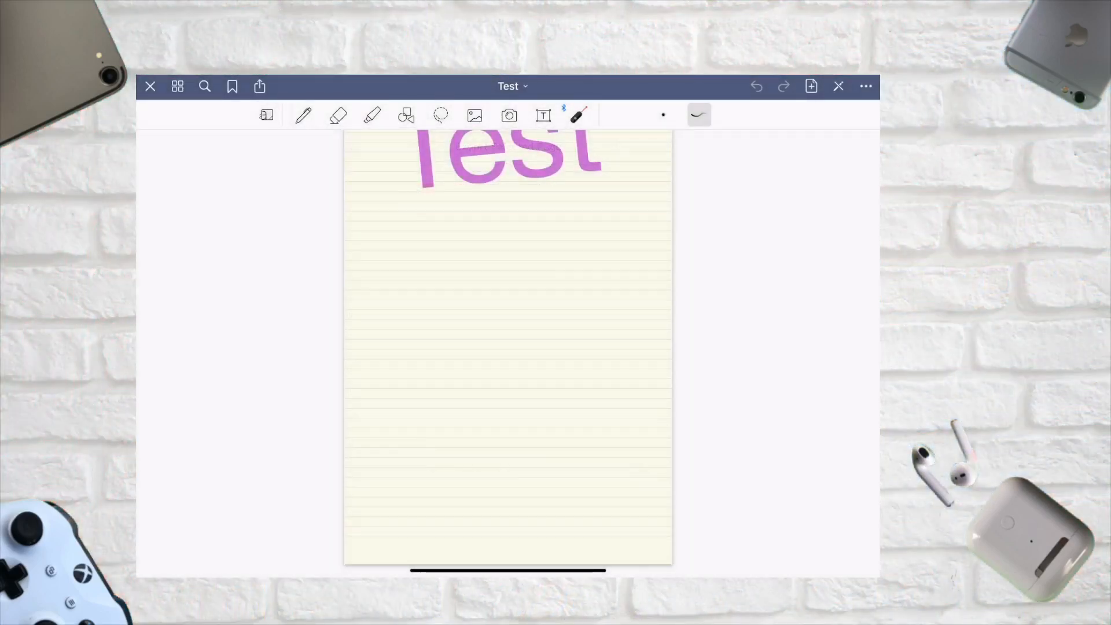
pyautogui.click(233, 86)
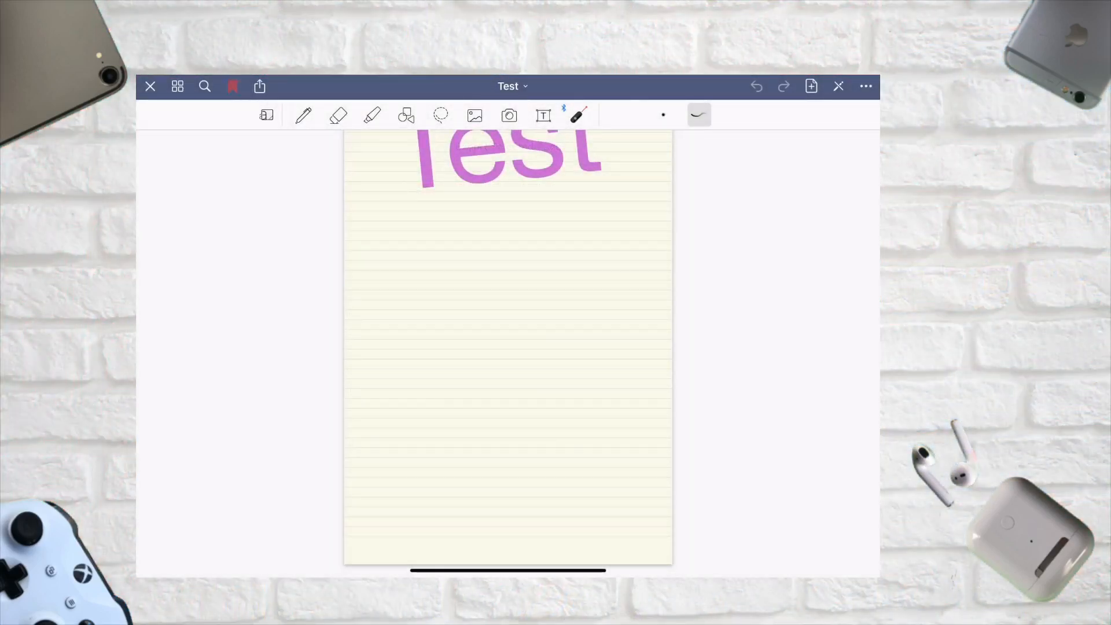
pyautogui.click(205, 85)
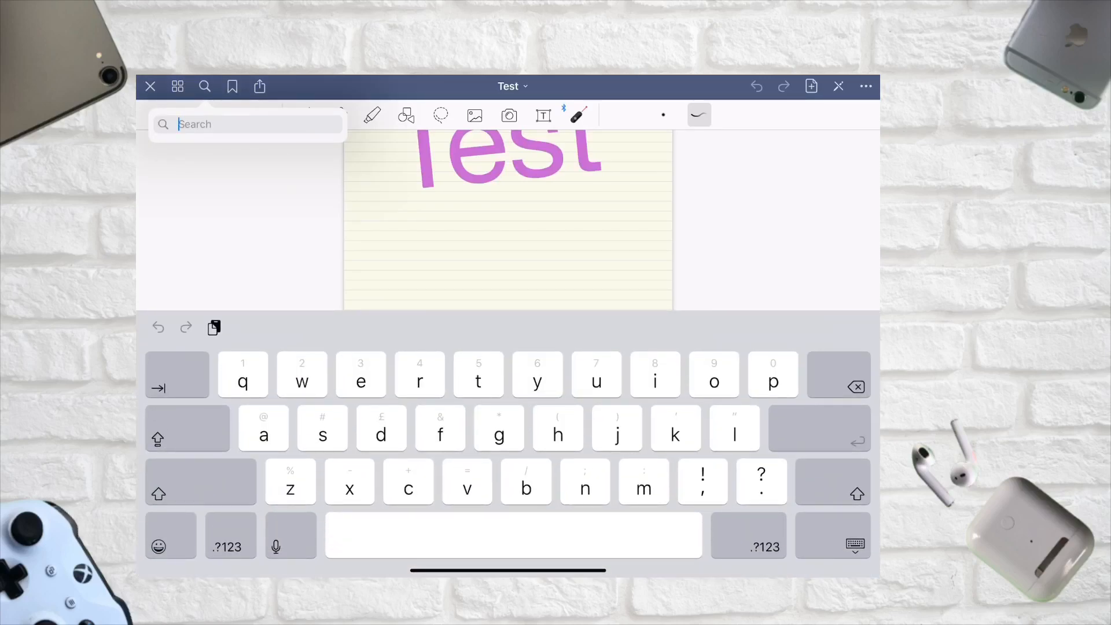
# - Search for 'test', then handwrite 'test' on the page with the pen
pyautogui.write('t')
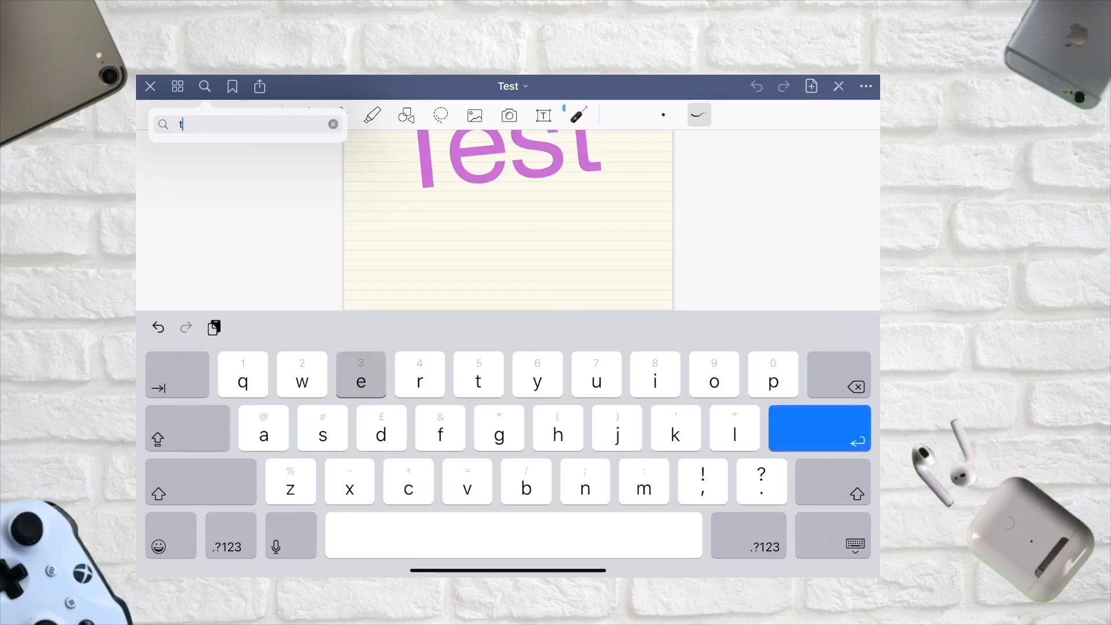
pyautogui.write('est')
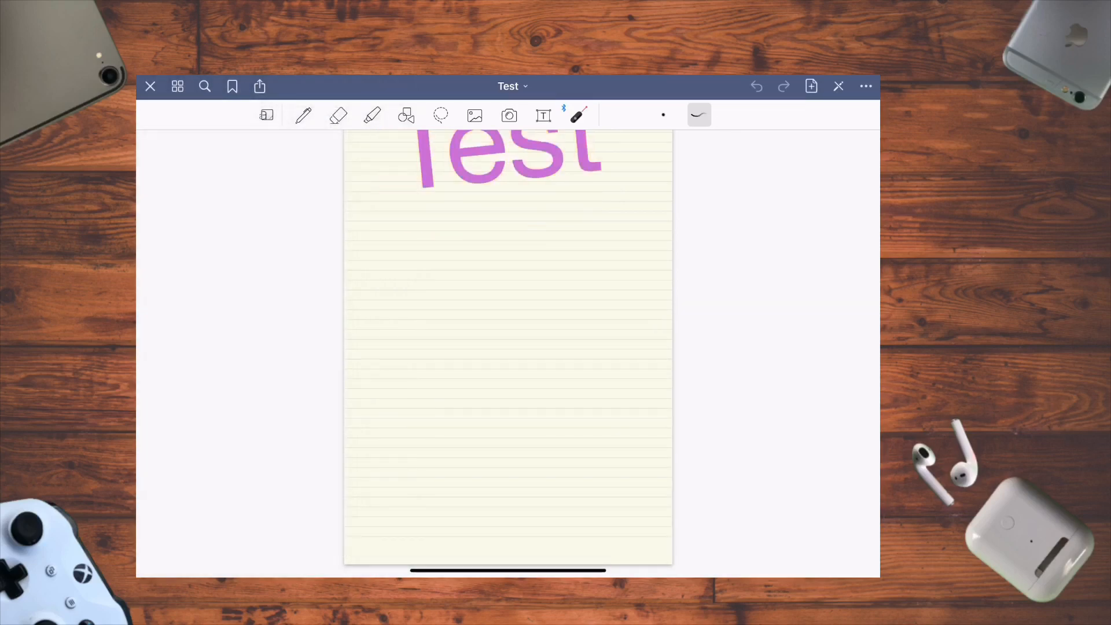
pyautogui.click(304, 115)
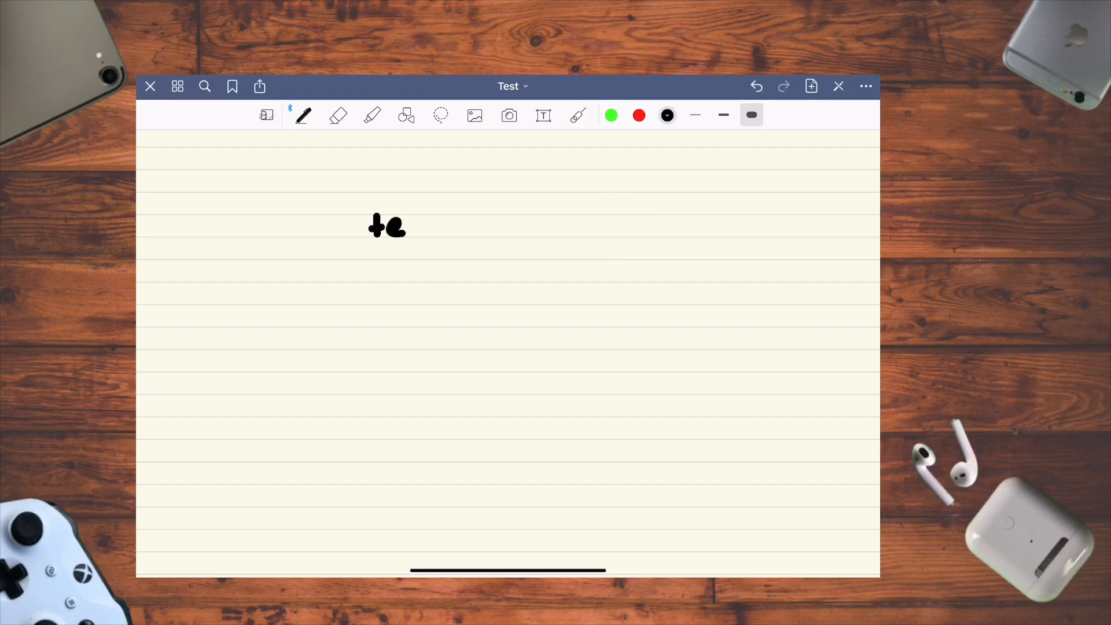
pyautogui.moveTo(411, 220); pyautogui.dragTo(454, 226)
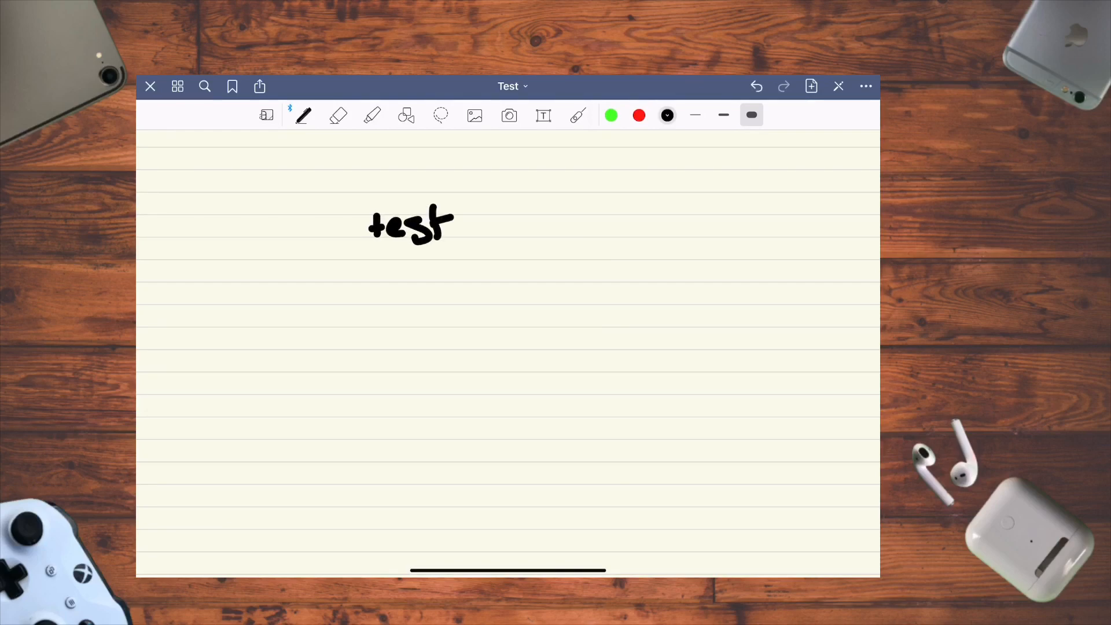
# - Search the notebook for 'test' again, finding one match on page 2
pyautogui.click(205, 86)
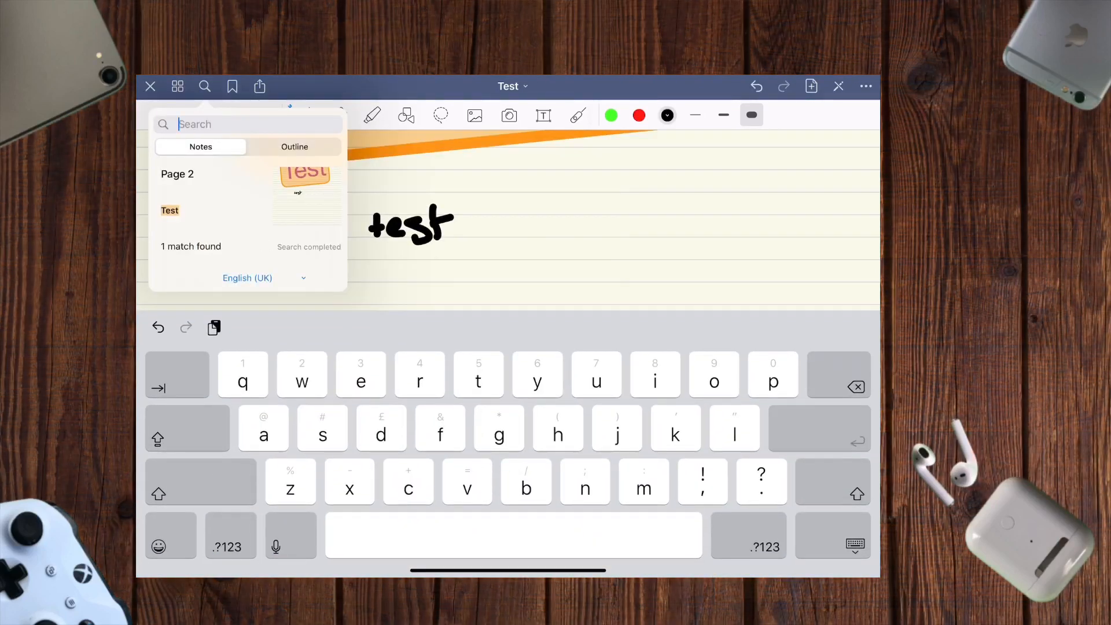
pyautogui.write('test')
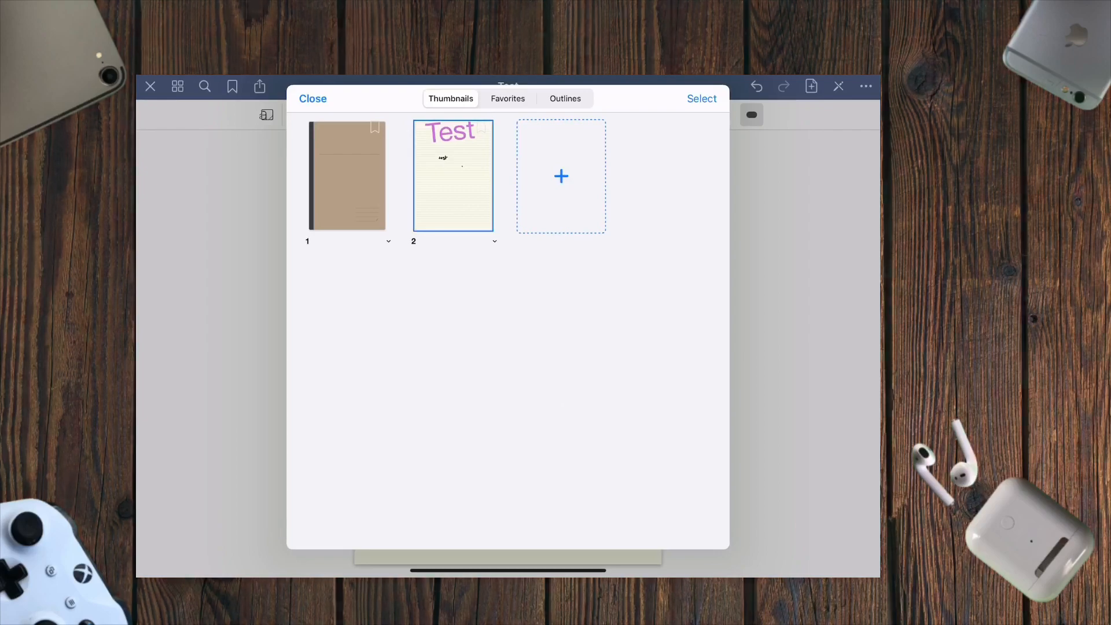
# - Check Outlines and Thumbnails in the page overview, close it, and handwrite below 'test'
pyautogui.click(564, 98)
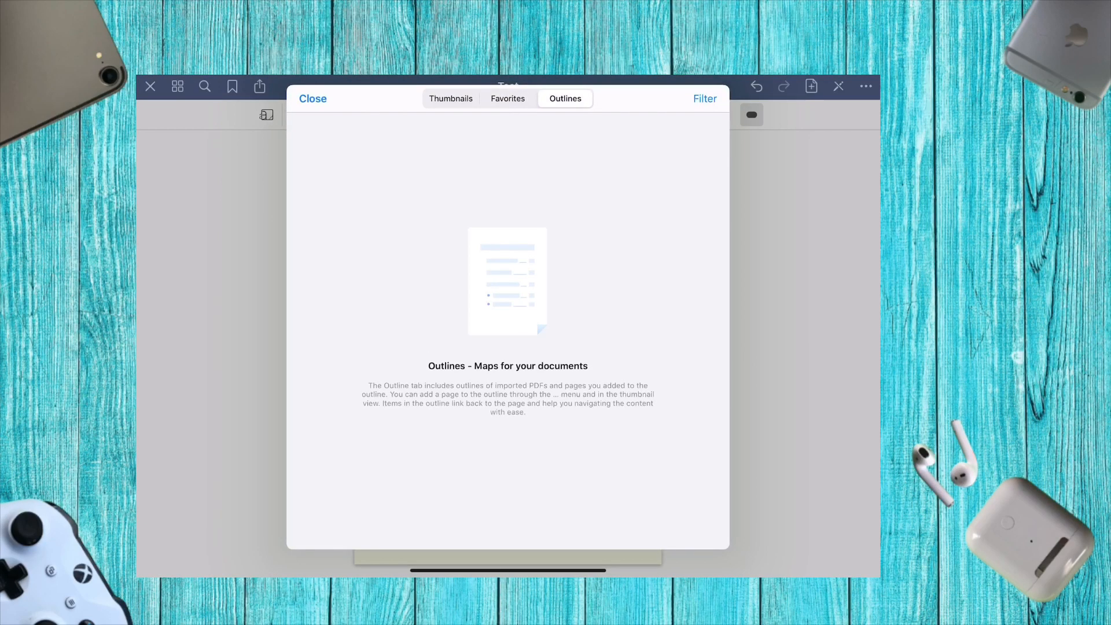
pyautogui.click(451, 98)
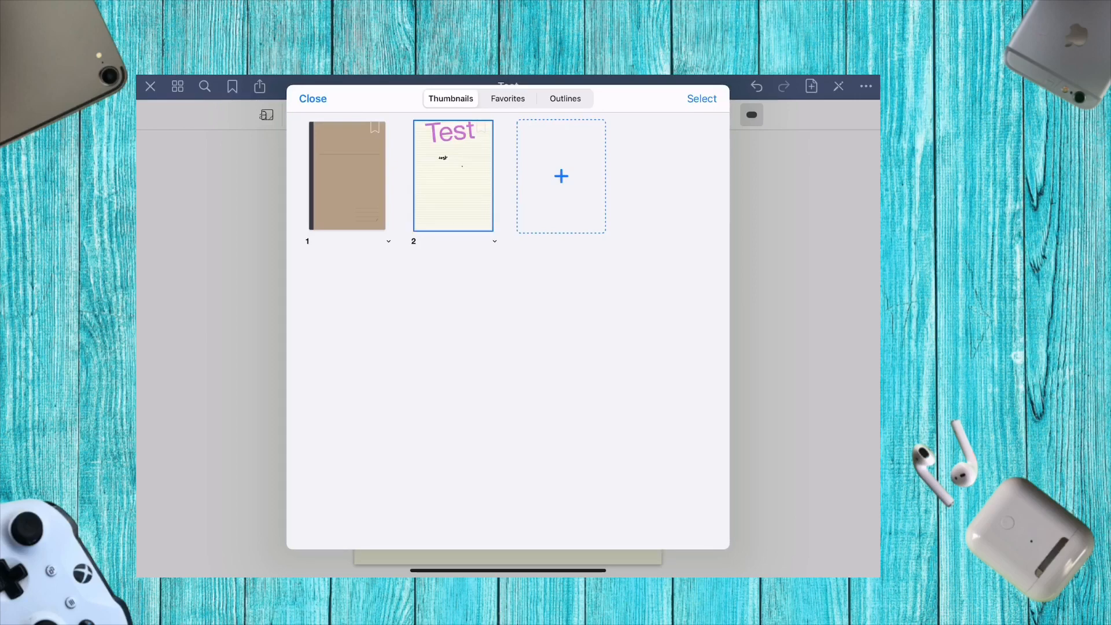
pyautogui.click(453, 175)
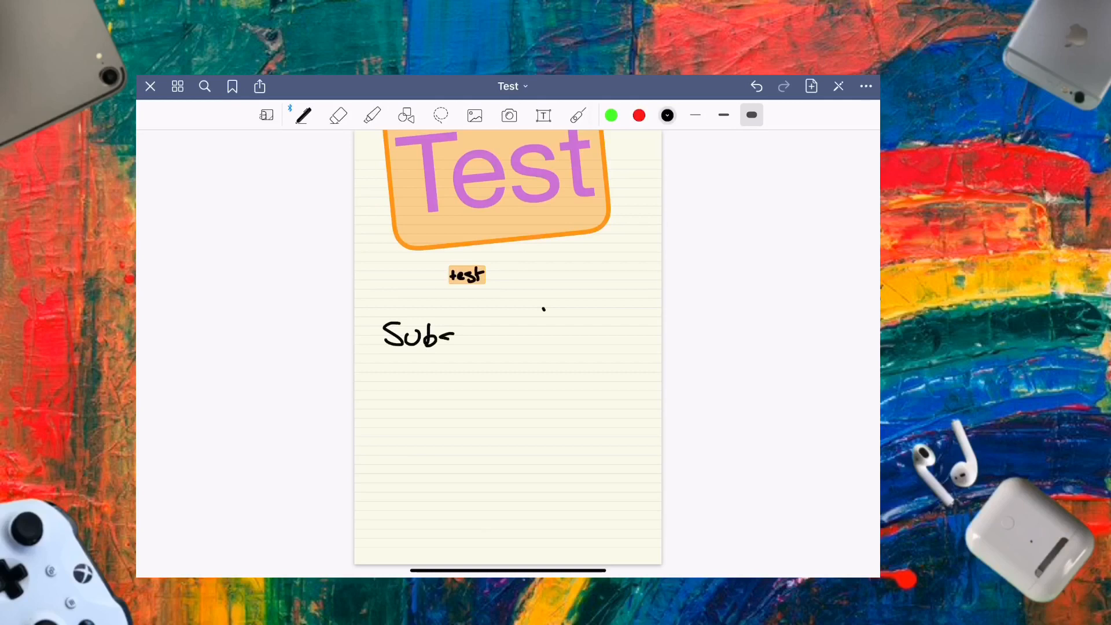
pyautogui.moveTo(450, 334); pyautogui.dragTo(510, 344)
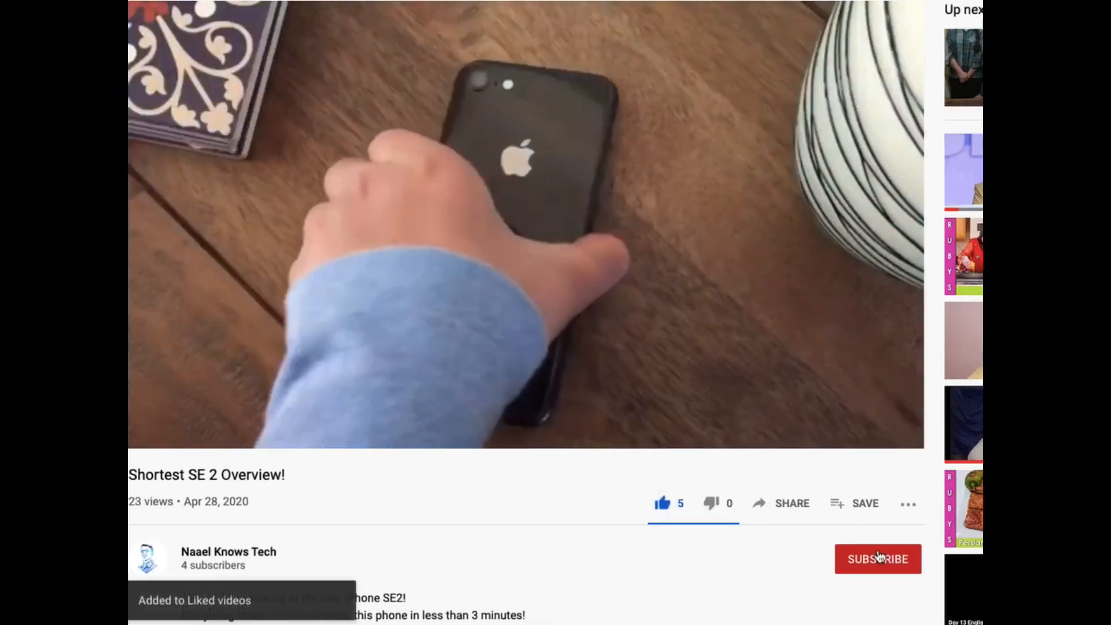
pyautogui.click(878, 558)
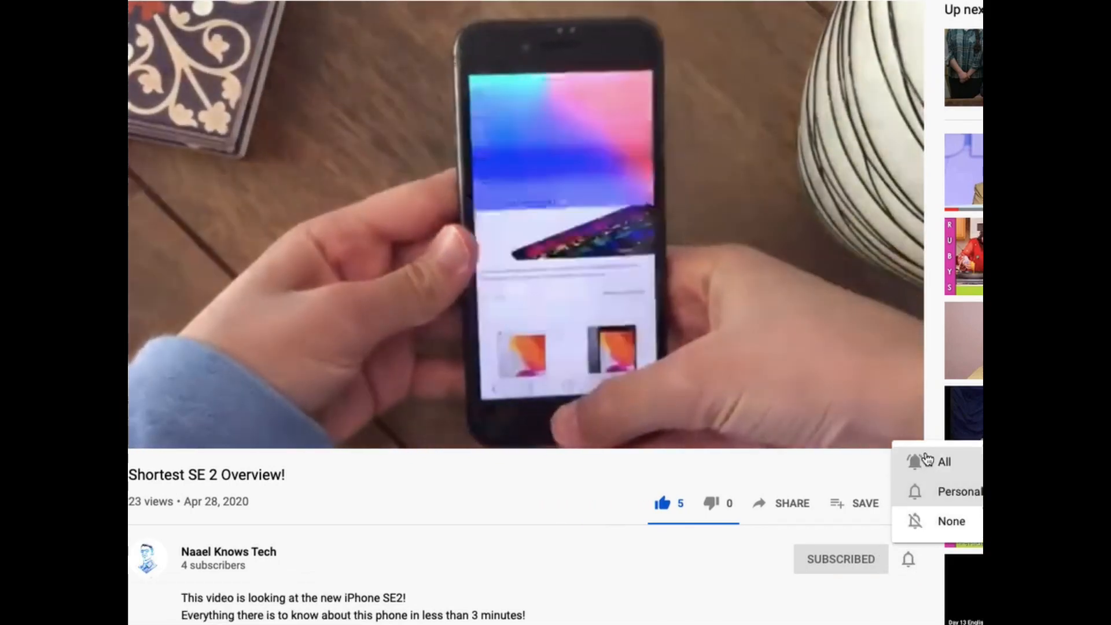